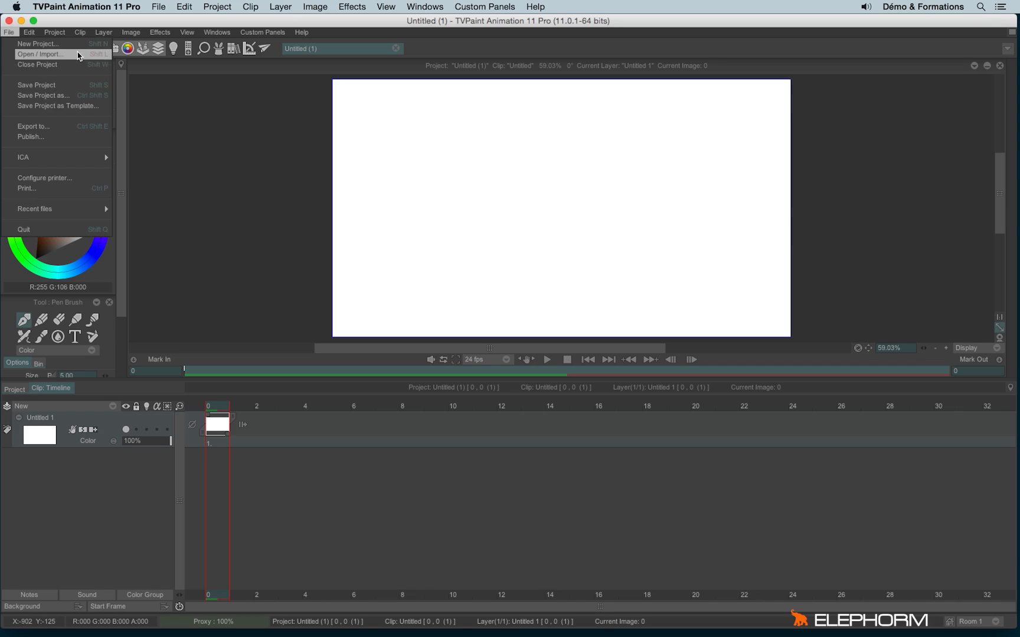
pyautogui.moveTo(72, 55)
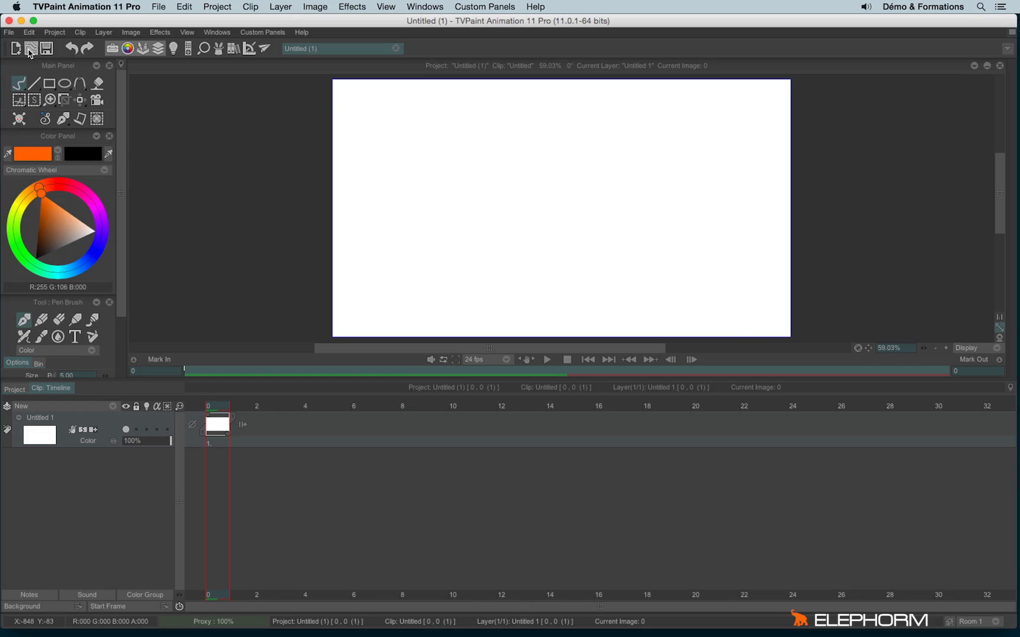
# Load the 03_Faux-Fixe.tvpp project through the Load dialog
pyautogui.click(27, 46)
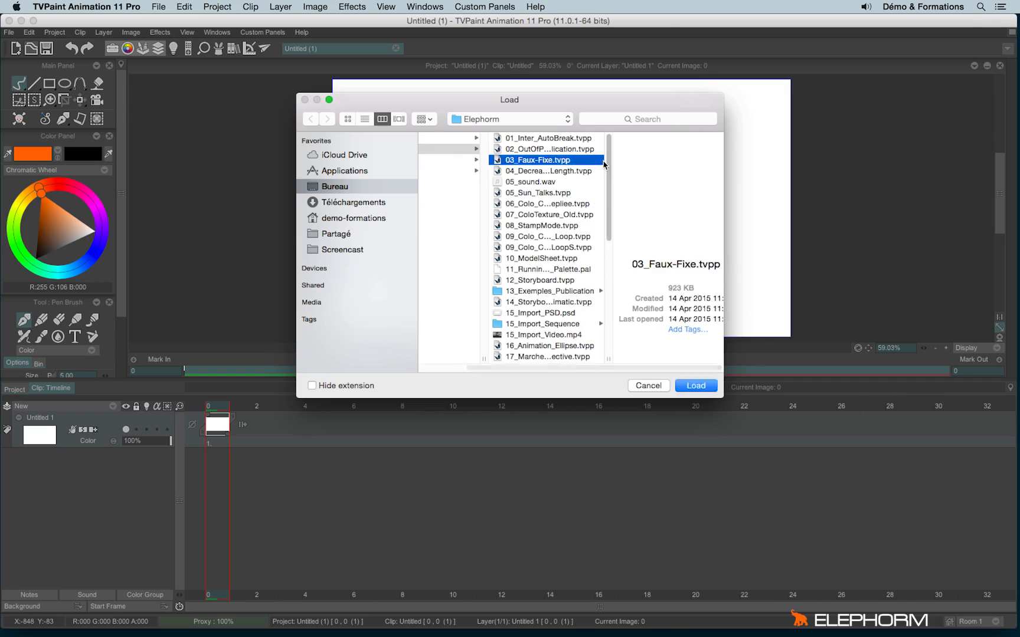
pyautogui.click(696, 385)
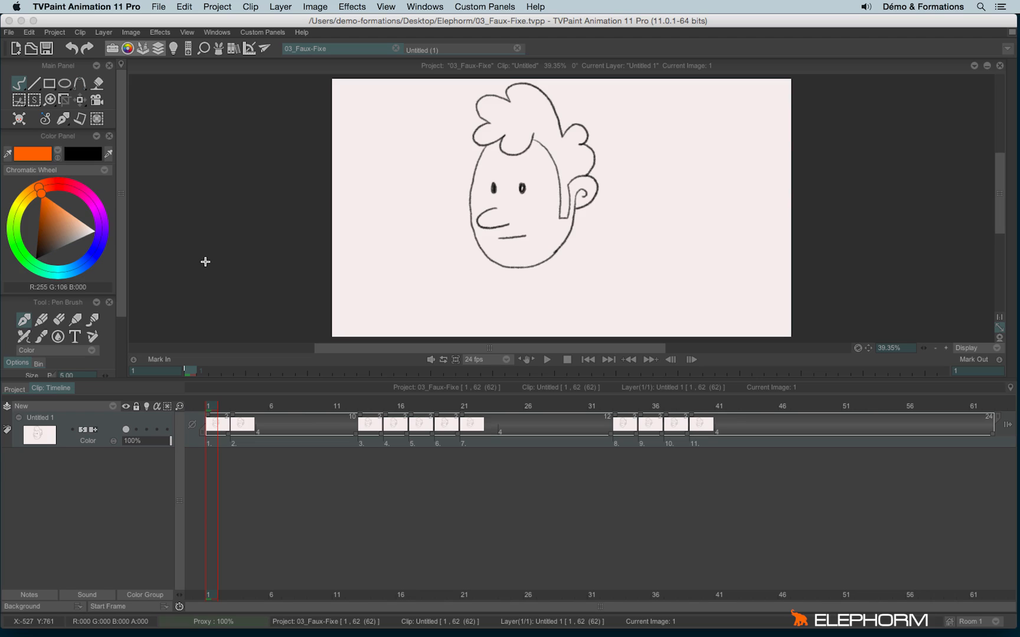
pyautogui.moveTo(275, 59)
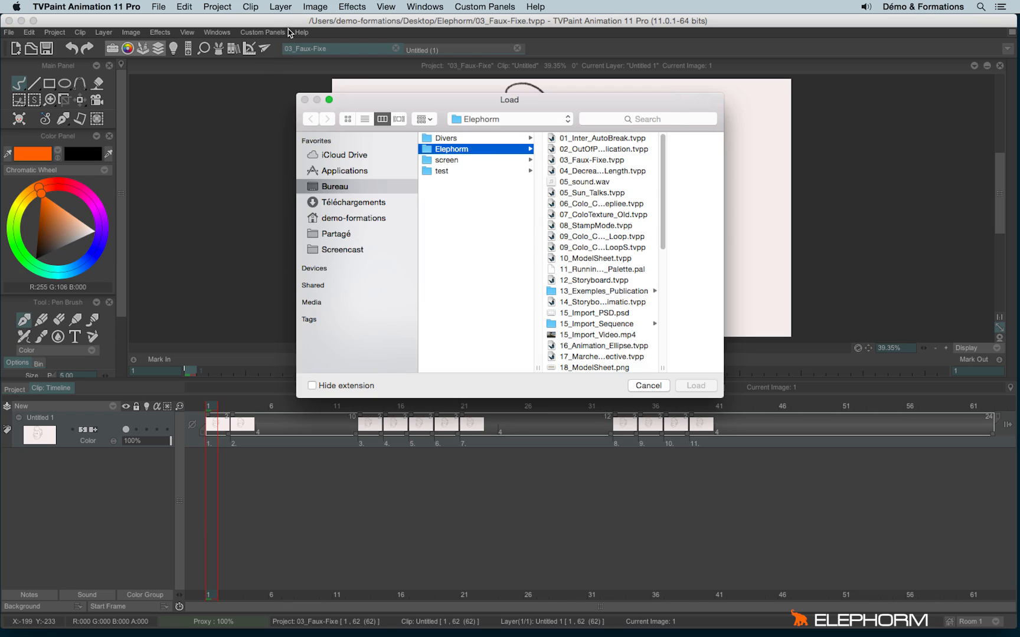
# Scroll to 15_Import_PSD.psd in the Load dialog and load it as a new project
pyautogui.scroll(-3)
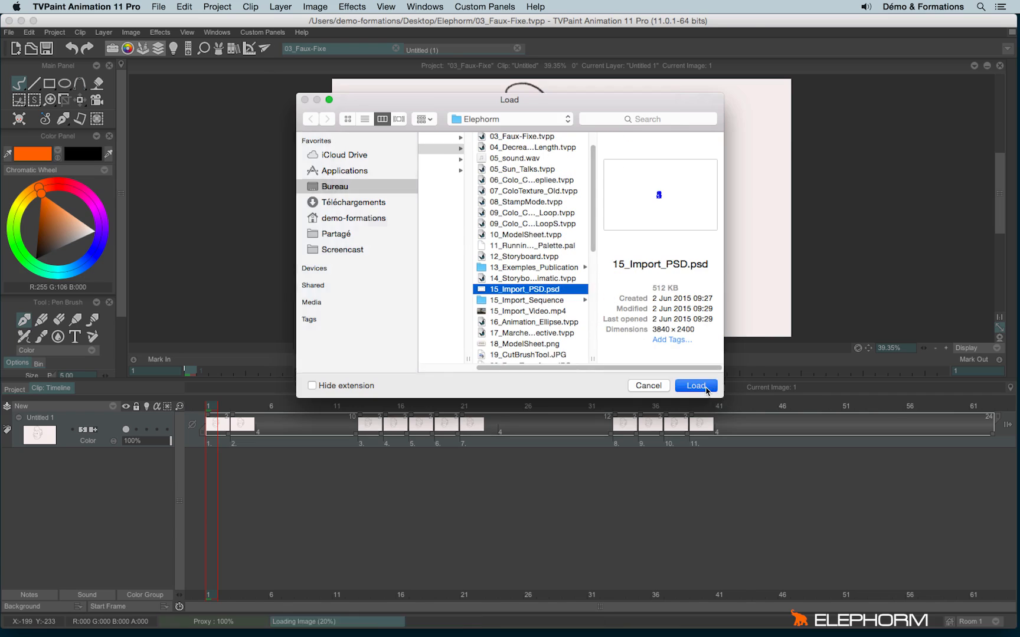
pyautogui.click(695, 386)
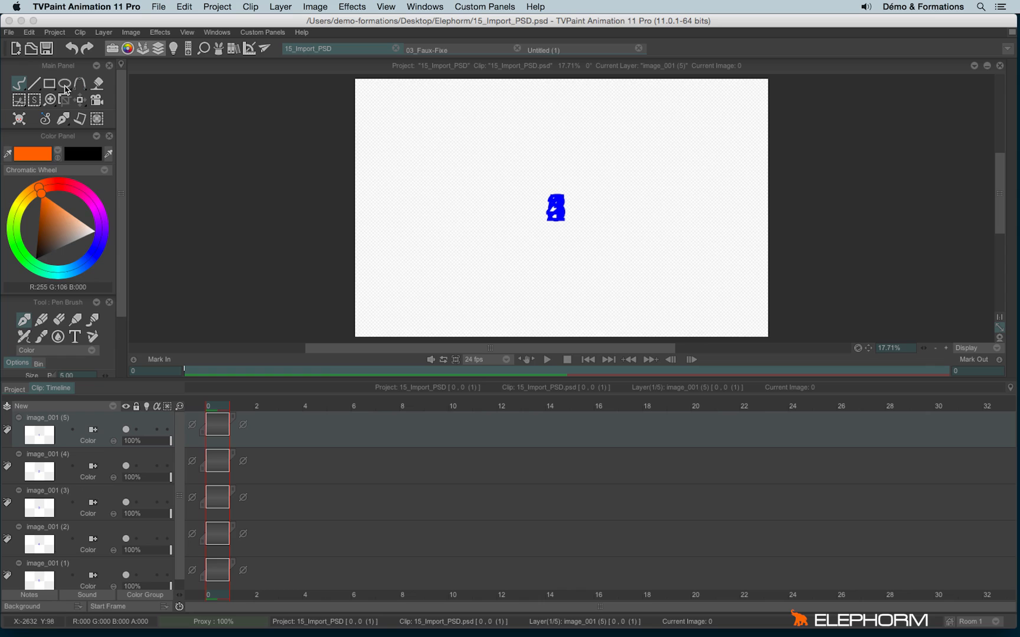
pyautogui.moveTo(30, 50)
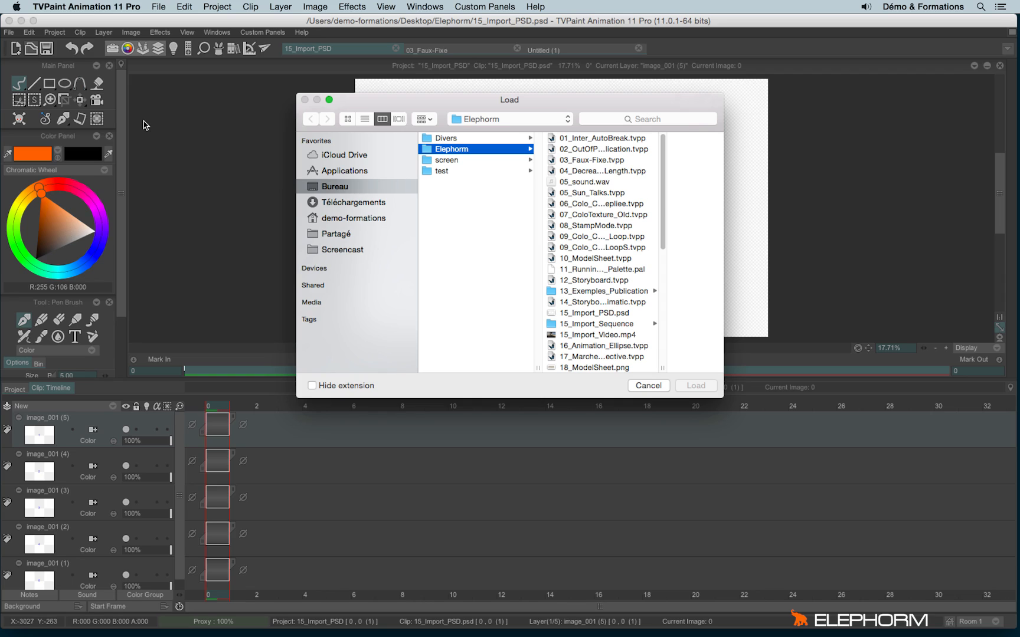
pyautogui.moveTo(612, 225)
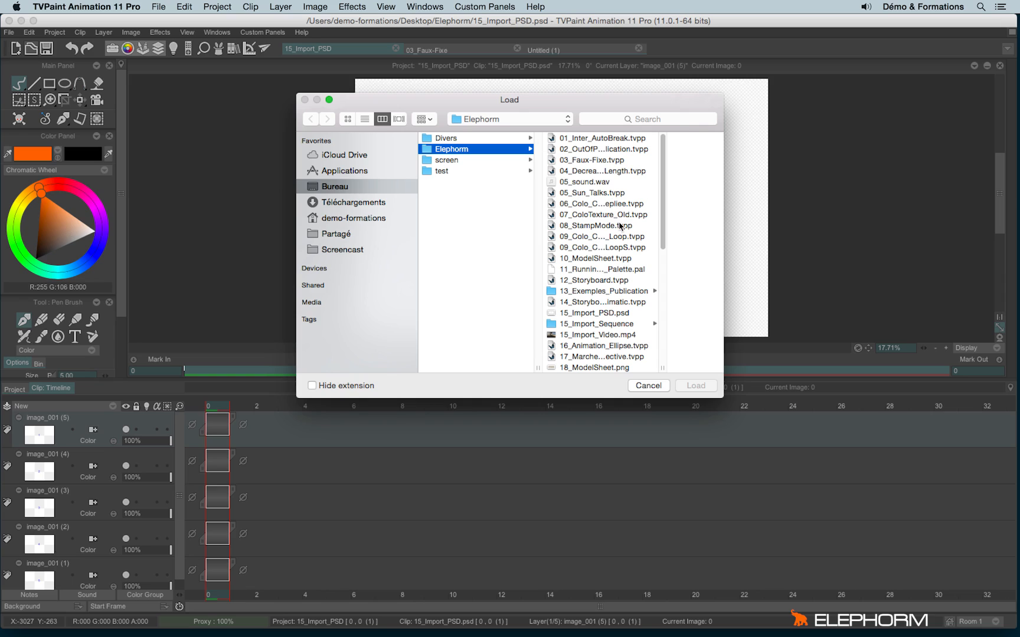
# Browse into the 15_Import_Sequence folder and select image_001.png
pyautogui.scroll(-3)
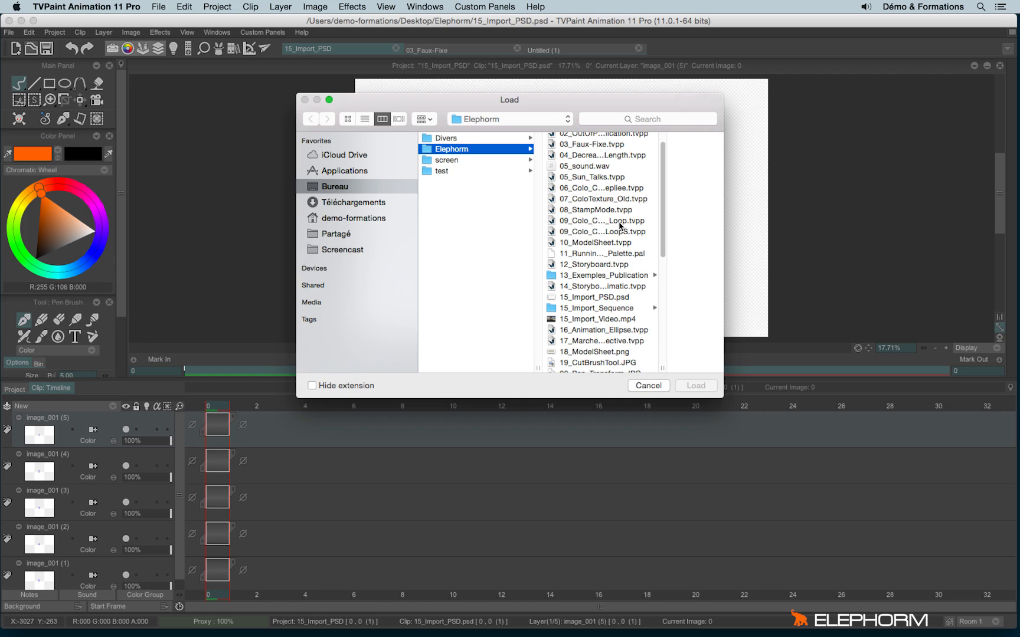
pyautogui.moveTo(606, 270)
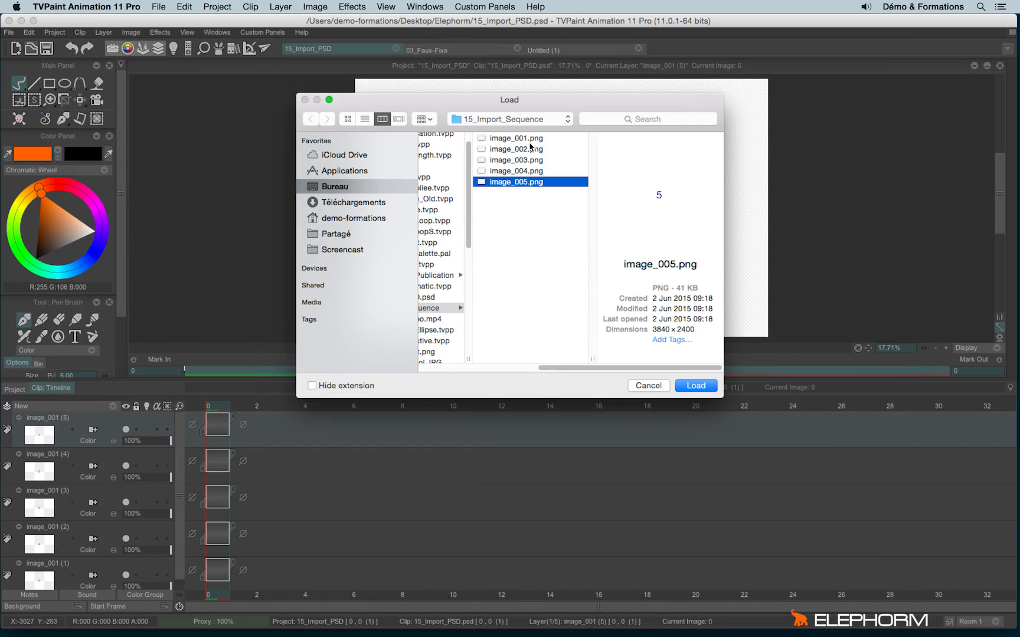
pyautogui.click(516, 137)
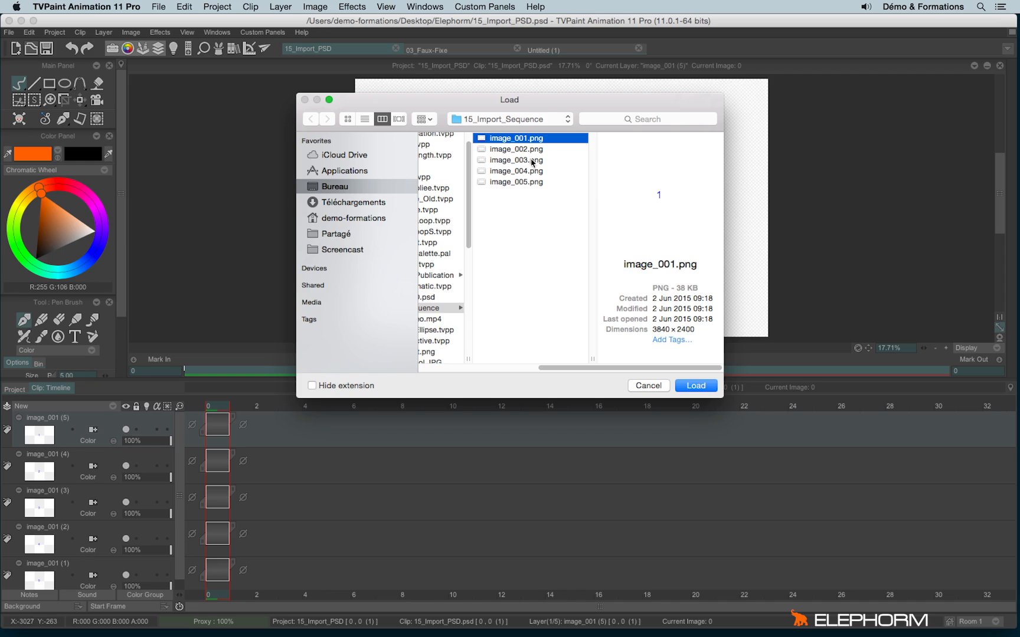
pyautogui.moveTo(517, 181)
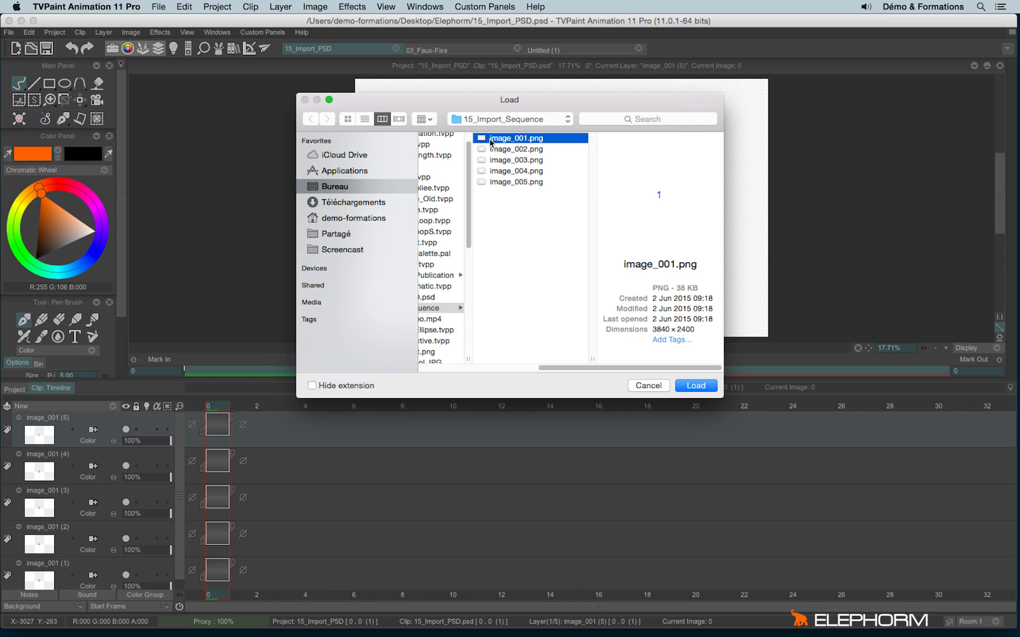
pyautogui.moveTo(529, 150)
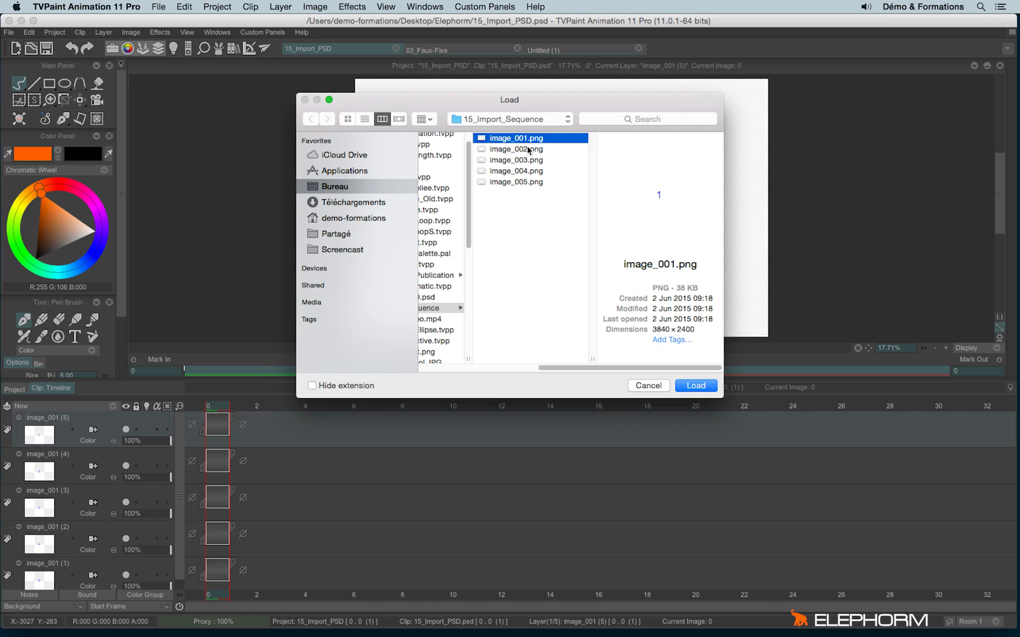
pyautogui.moveTo(698, 343)
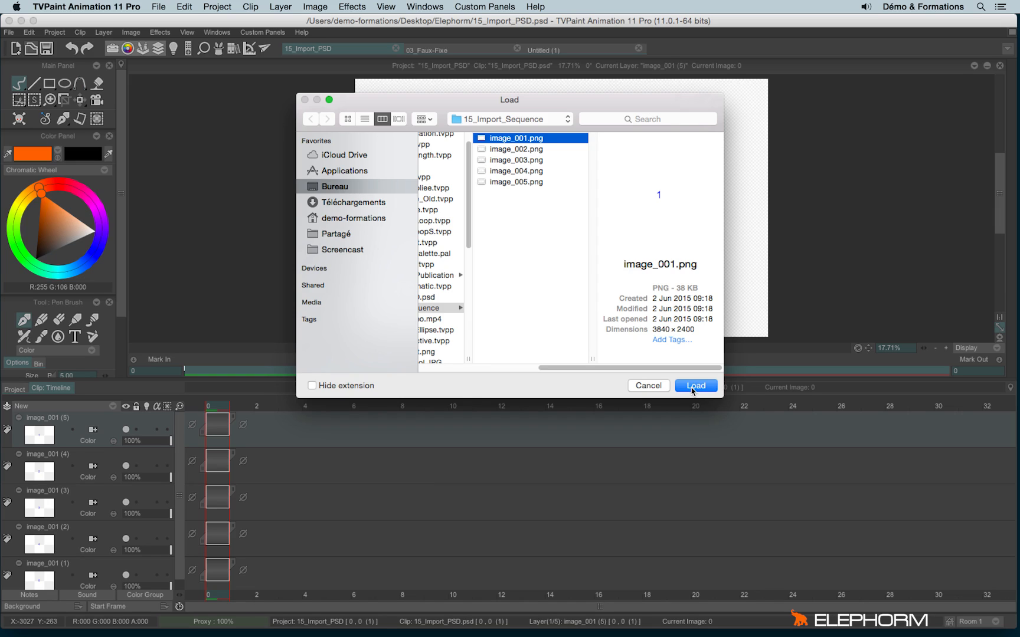
# Load the image_001 PNG sequence into Import Footage and leave PreLoad ticked
pyautogui.click(696, 386)
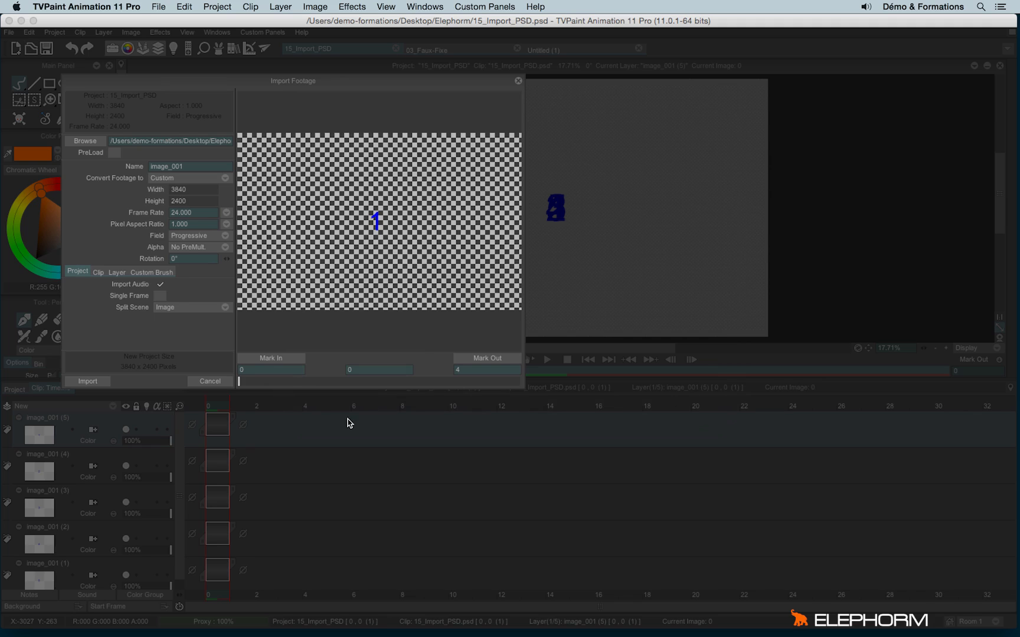
pyautogui.moveTo(321, 332)
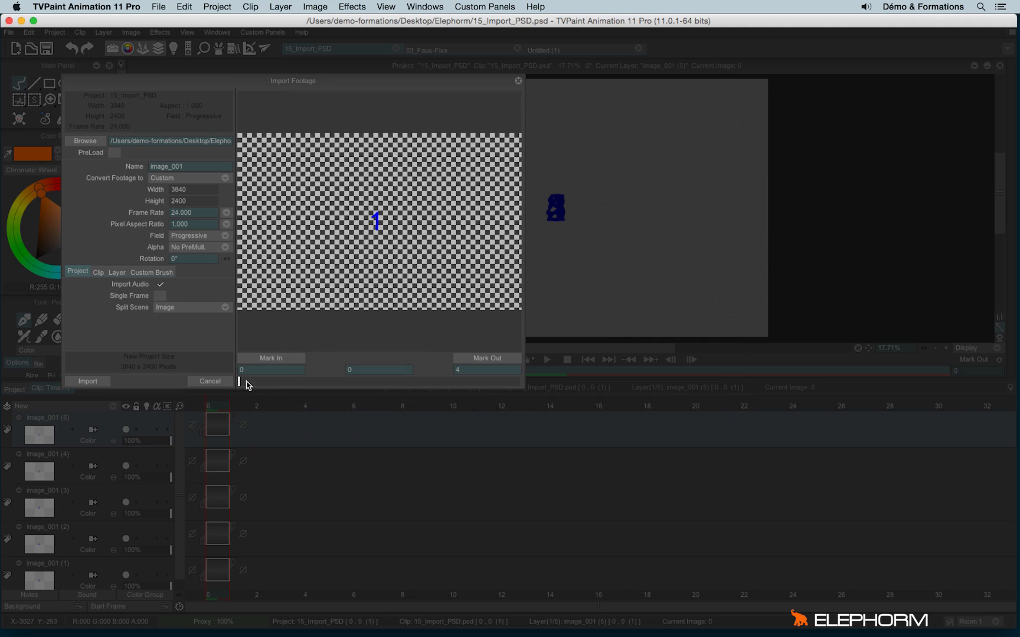
pyautogui.moveTo(241, 382); pyautogui.dragTo(448, 382)
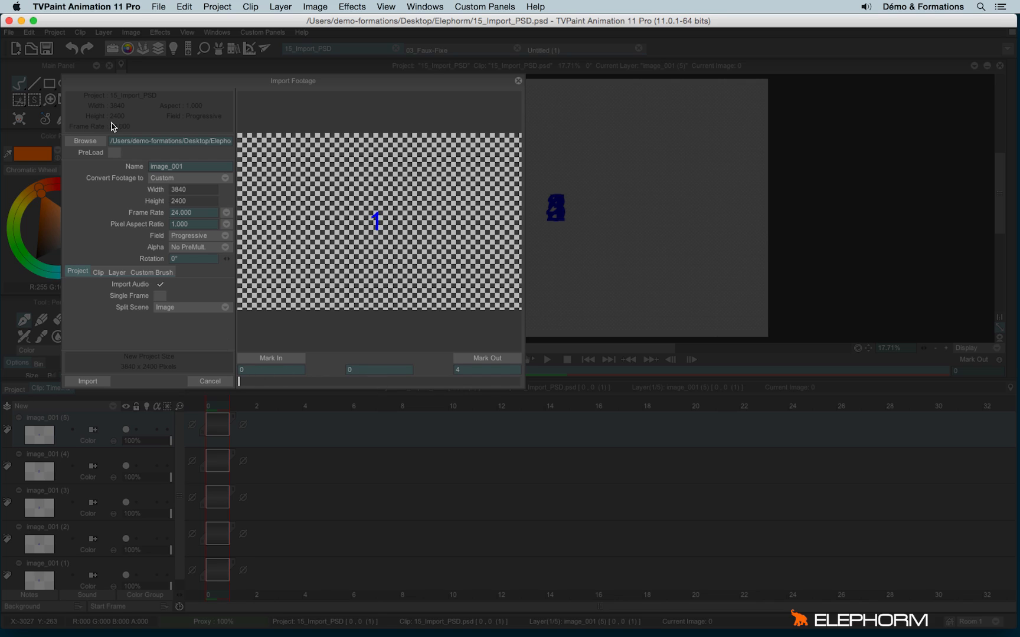
pyautogui.moveTo(108, 137)
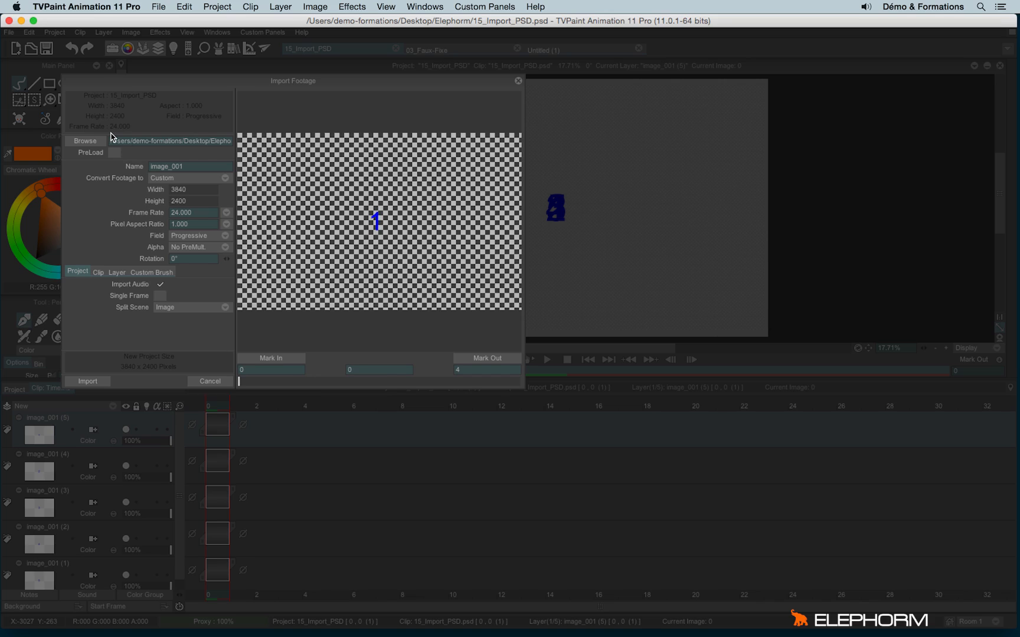
pyautogui.moveTo(105, 142)
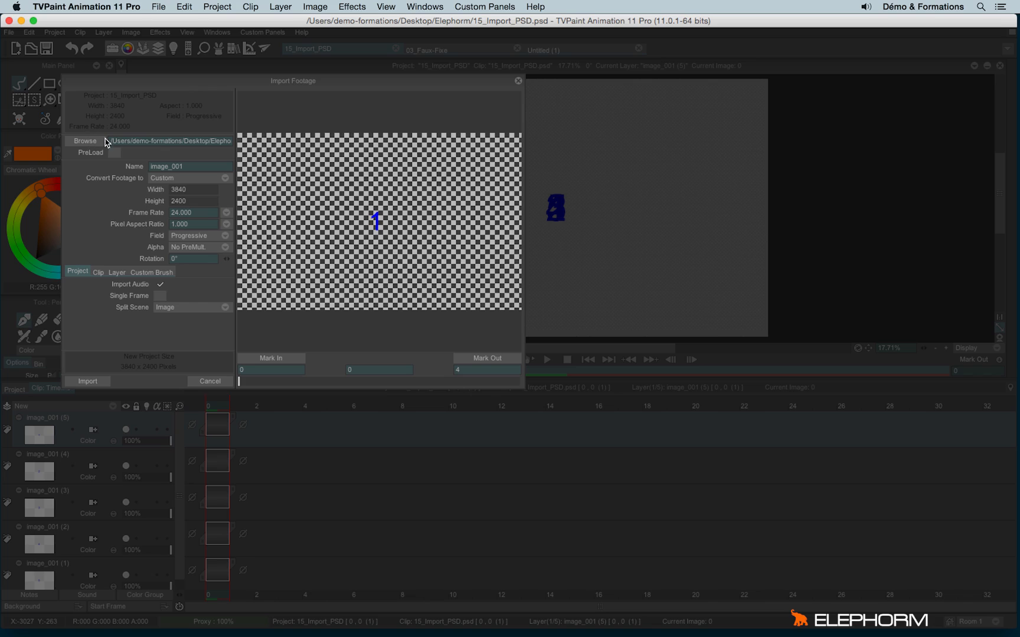
pyautogui.moveTo(155, 147)
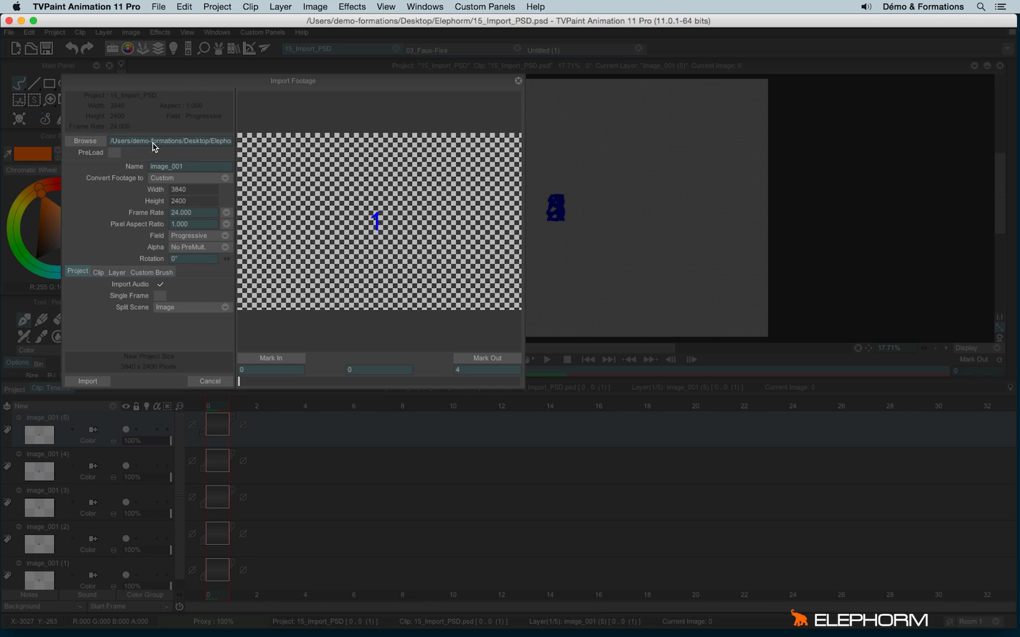
pyautogui.moveTo(114, 163)
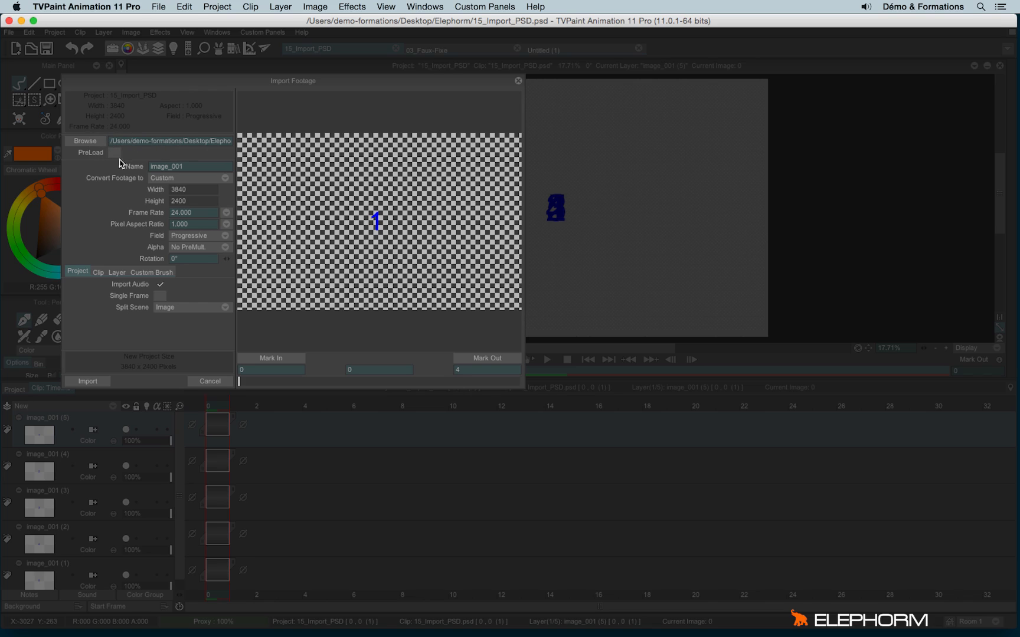
pyautogui.moveTo(125, 170)
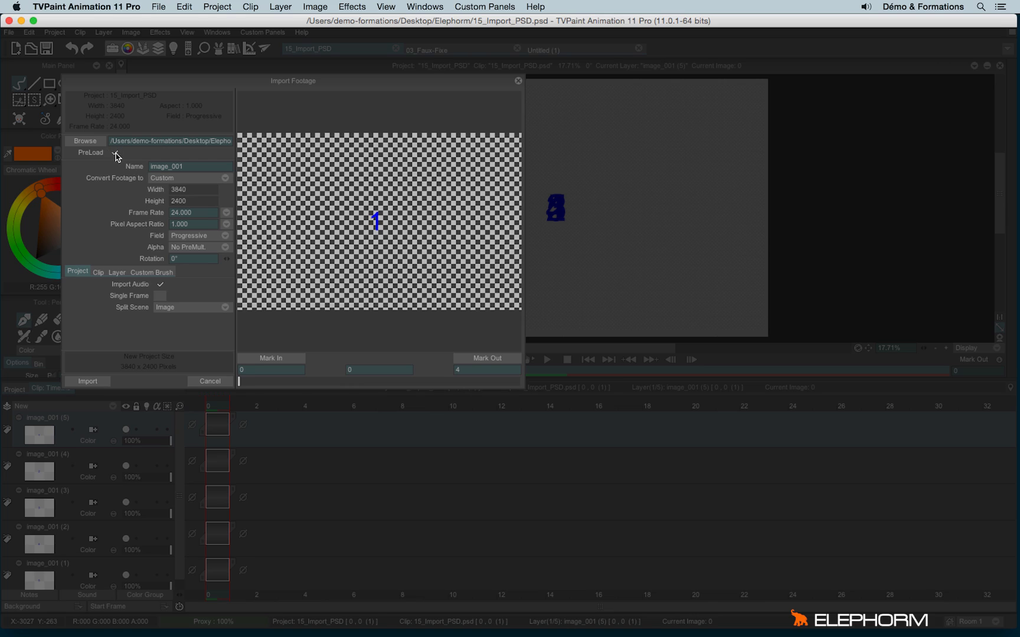
pyautogui.click(113, 153)
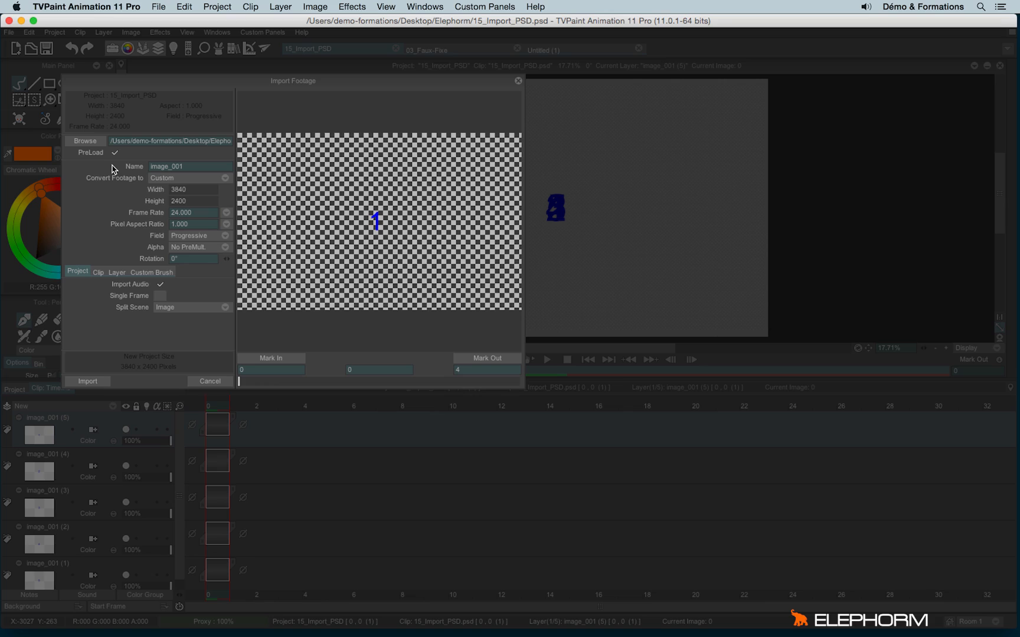
pyautogui.click(114, 153)
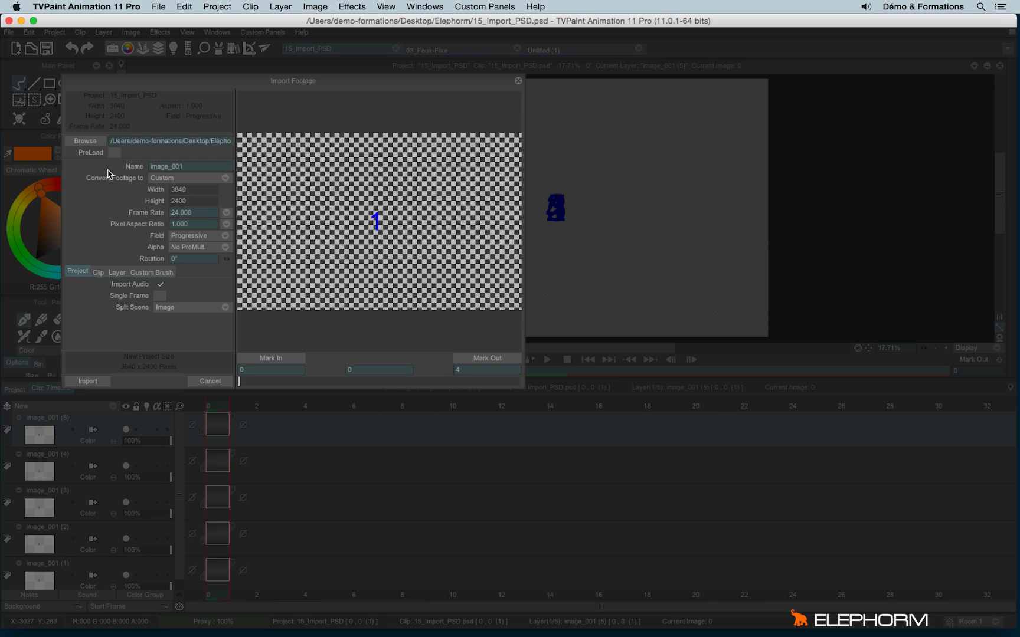
pyautogui.moveTo(121, 155)
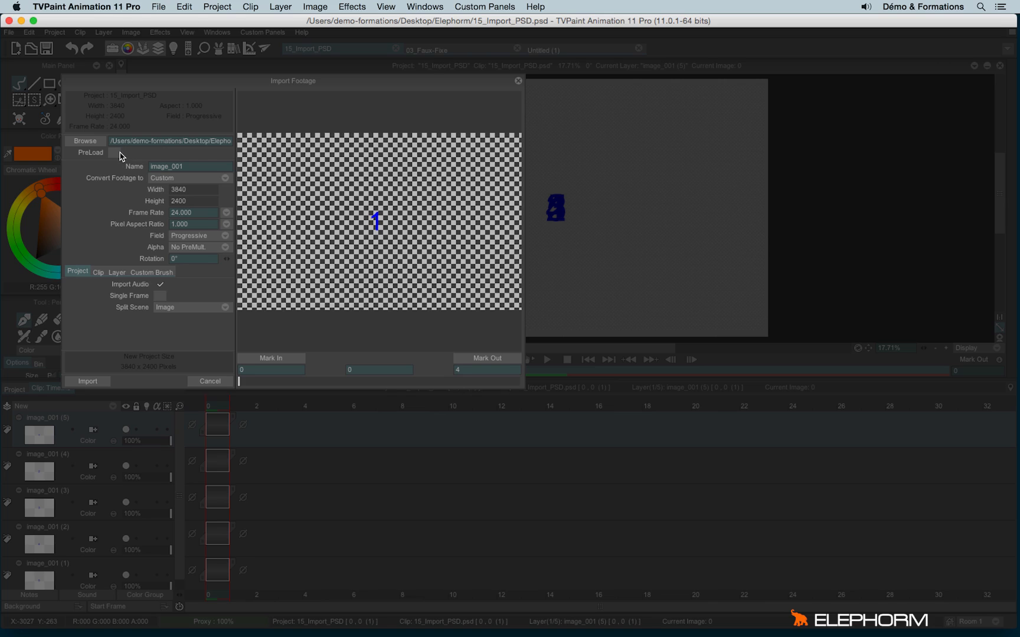
pyautogui.click(115, 152)
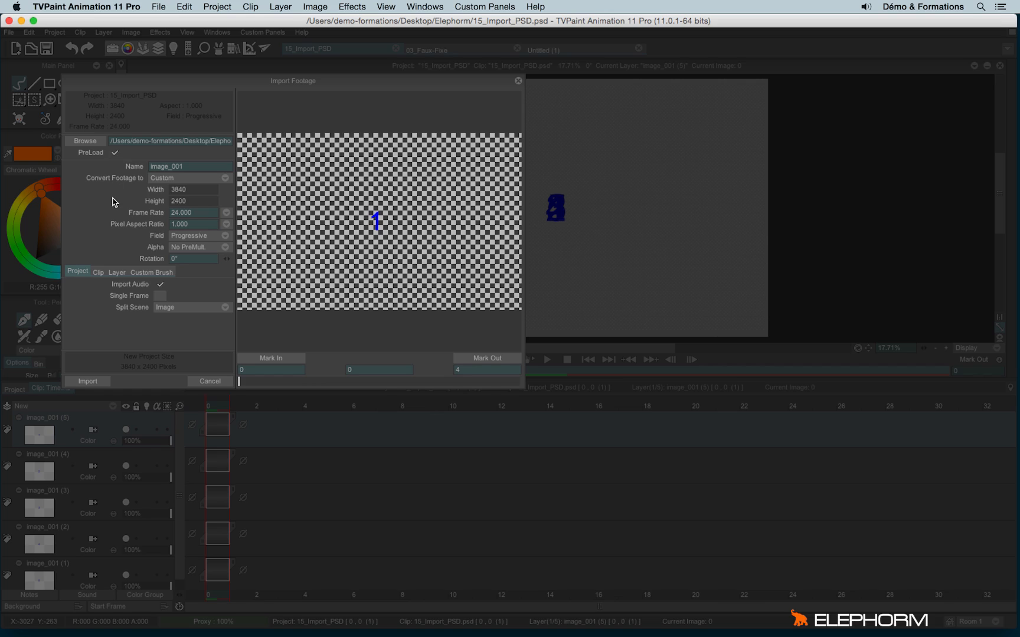
pyautogui.moveTo(137, 194)
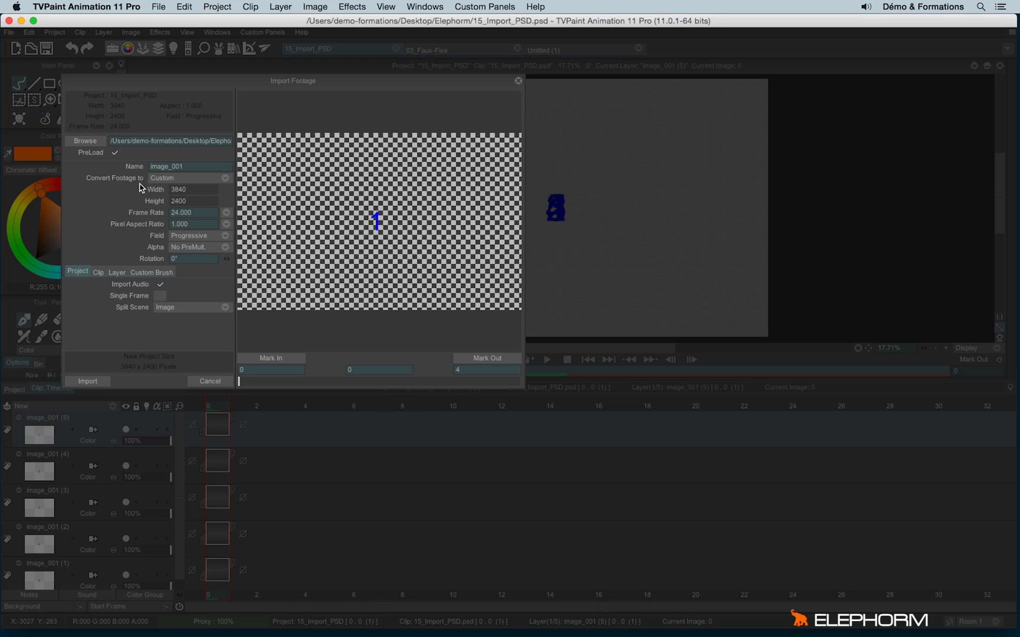
pyautogui.moveTo(156, 233)
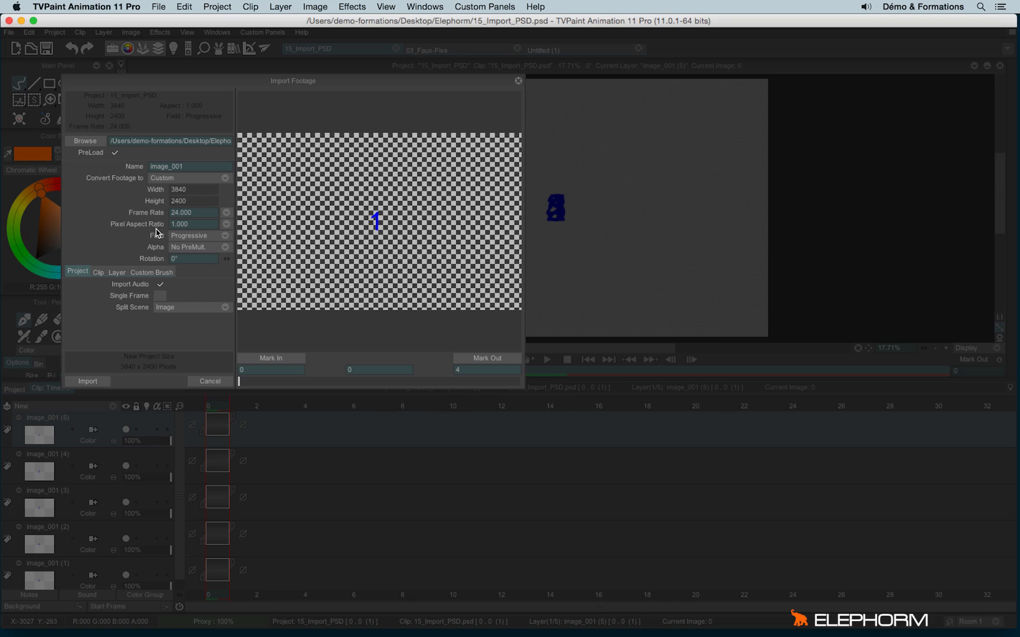
pyautogui.moveTo(133, 238)
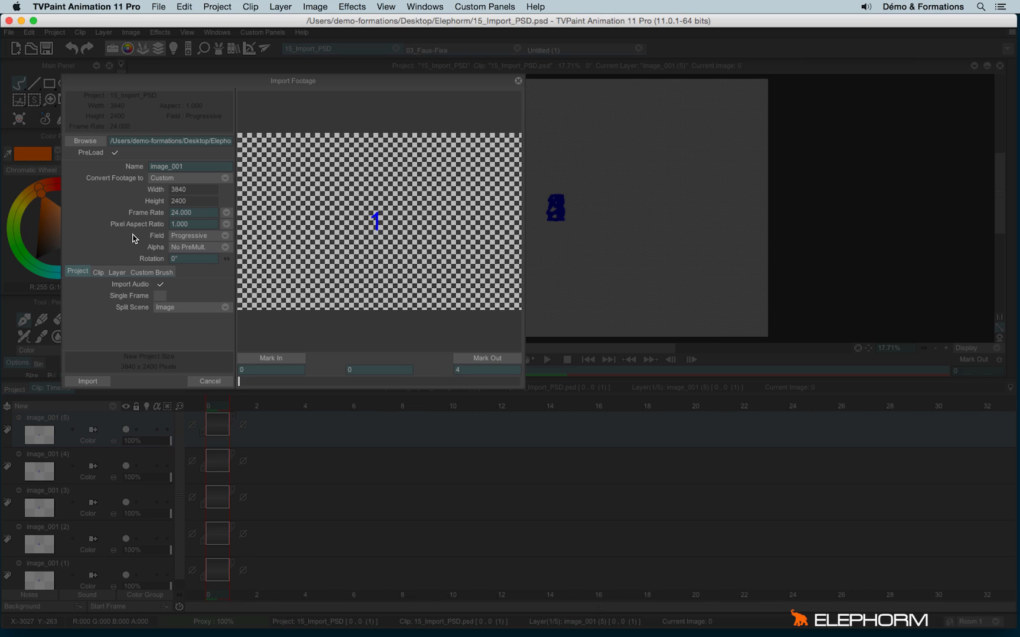
pyautogui.moveTo(163, 238)
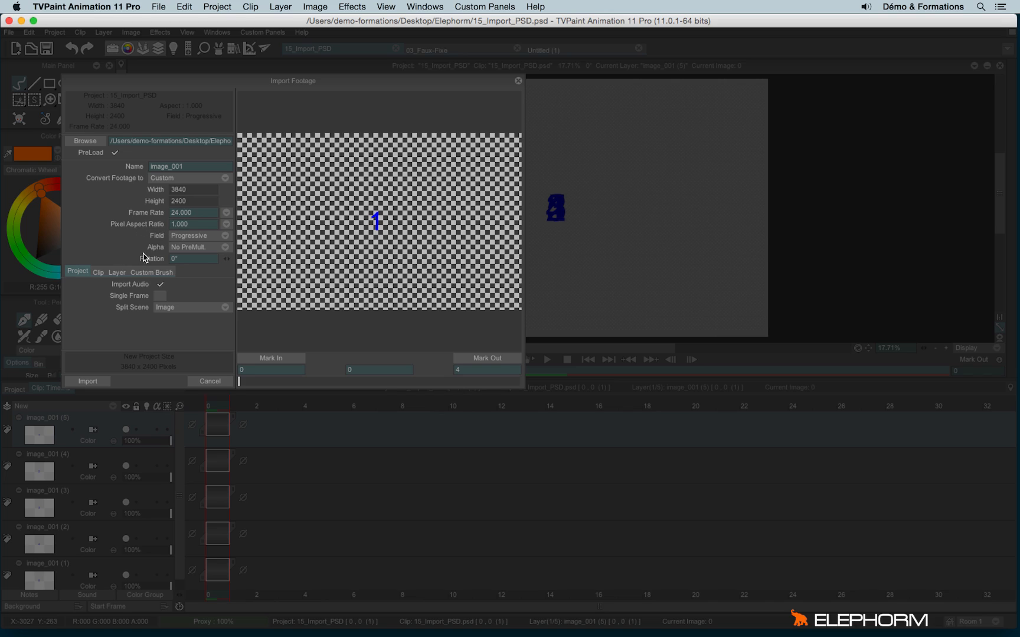
pyautogui.moveTo(157, 254)
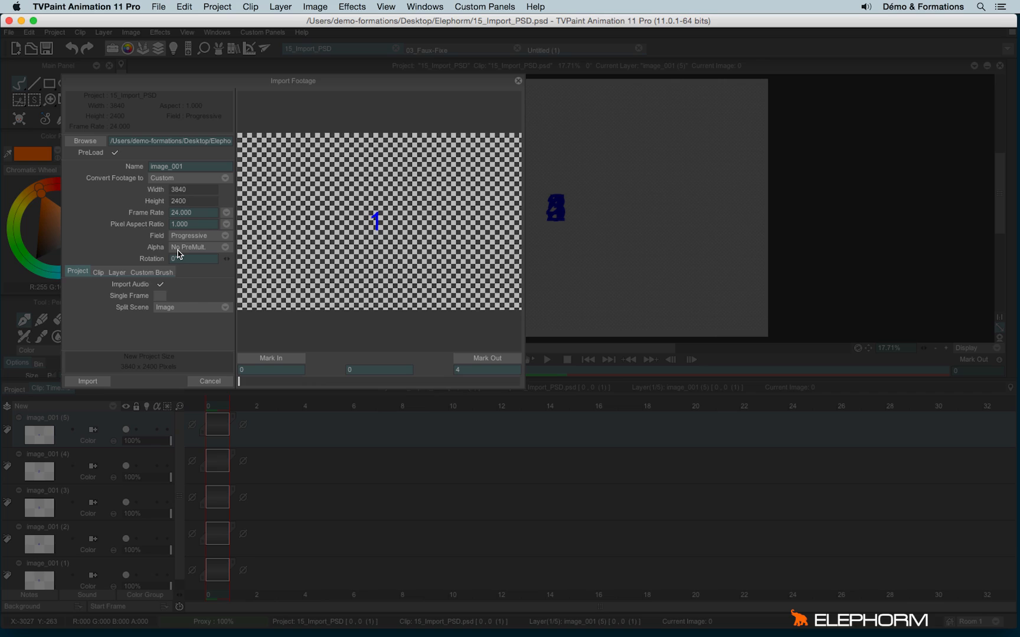
pyautogui.moveTo(235, 271)
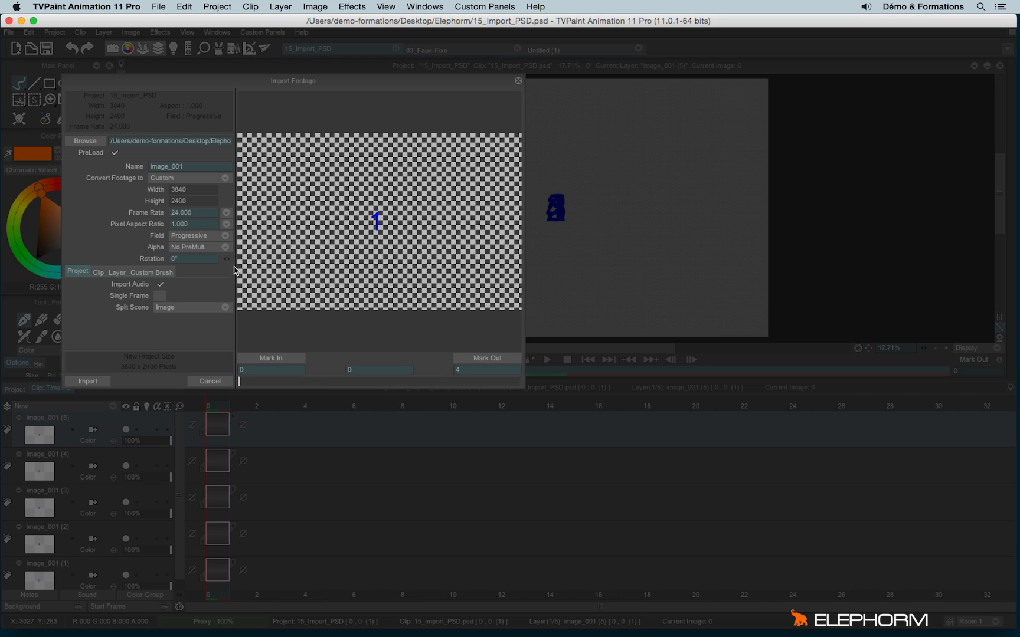
pyautogui.click(225, 259)
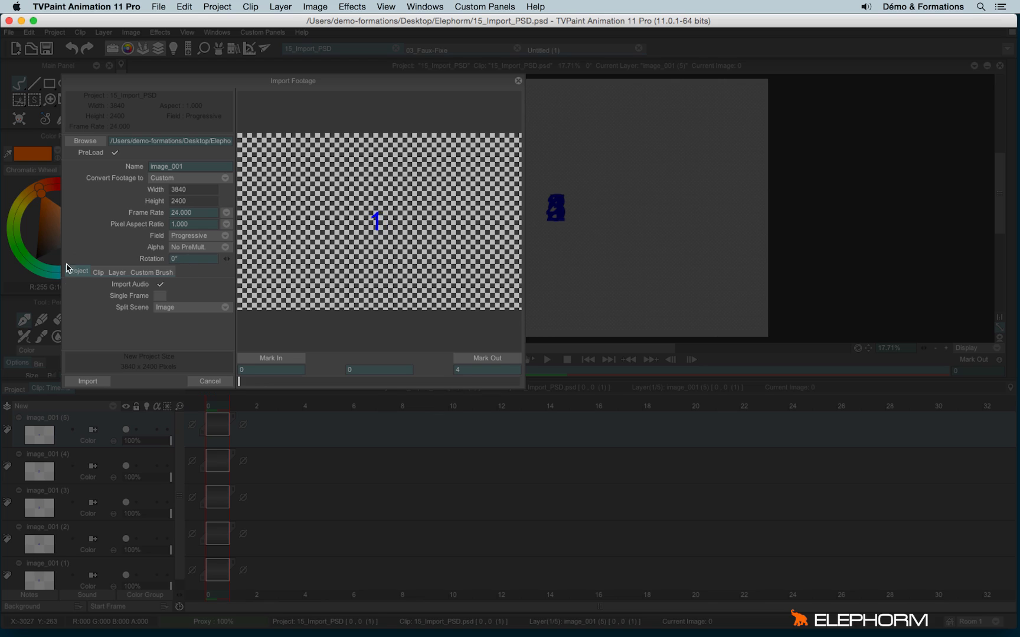
pyautogui.moveTo(154, 274)
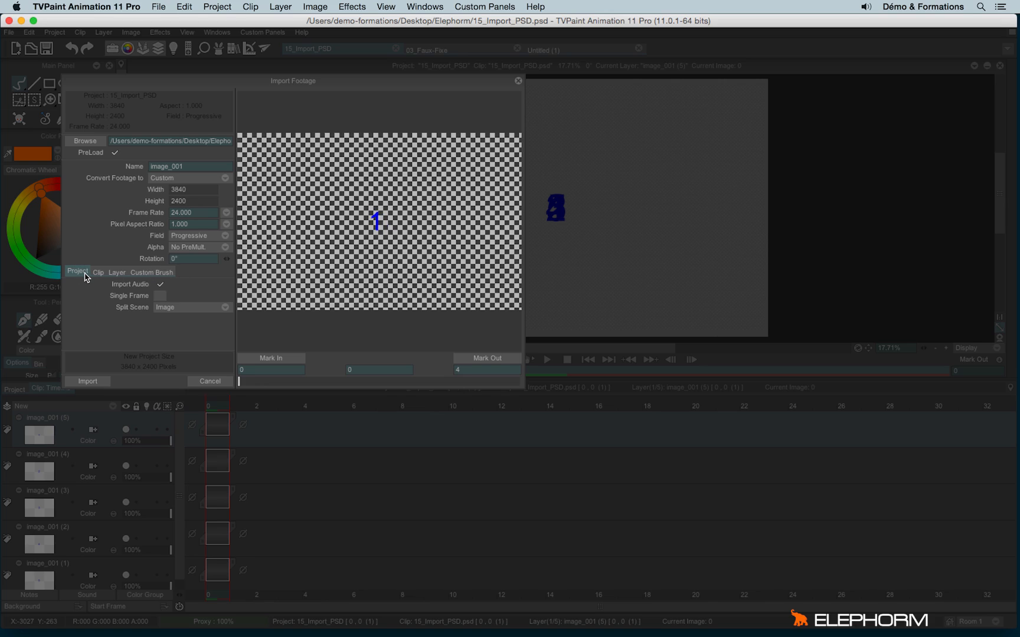
# Check the Custom Brush tab, then turn Import Audio off with Single Frame left off
pyautogui.click(116, 272)
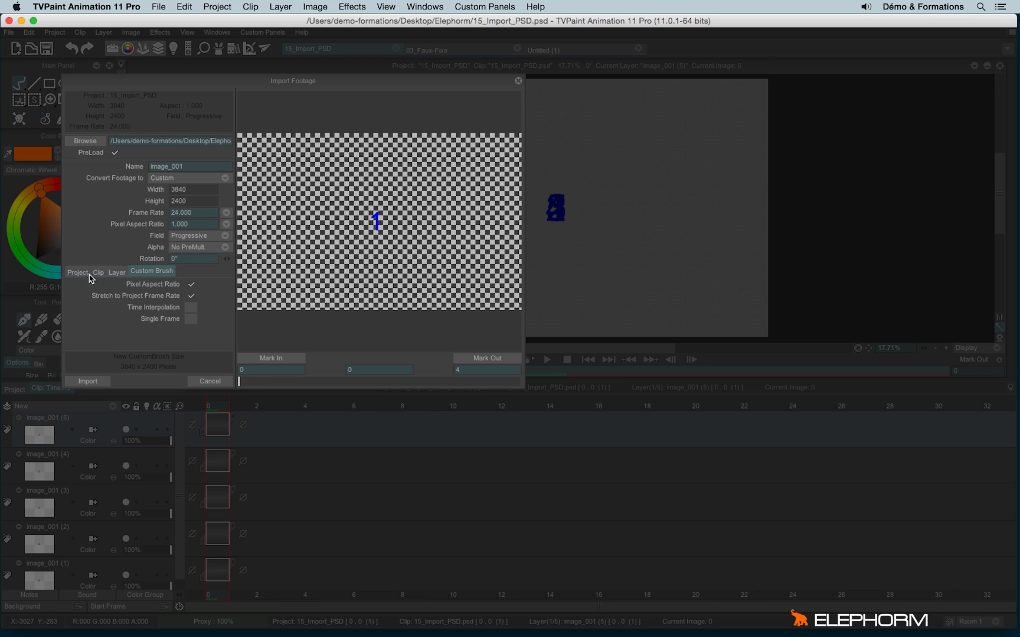
pyautogui.moveTo(163, 311)
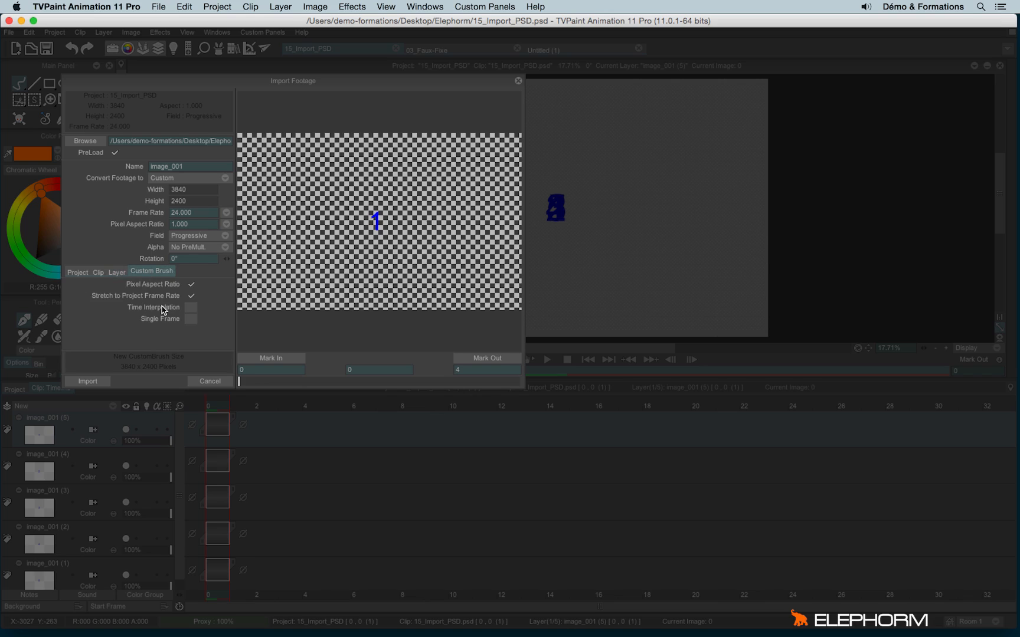
pyautogui.click(78, 272)
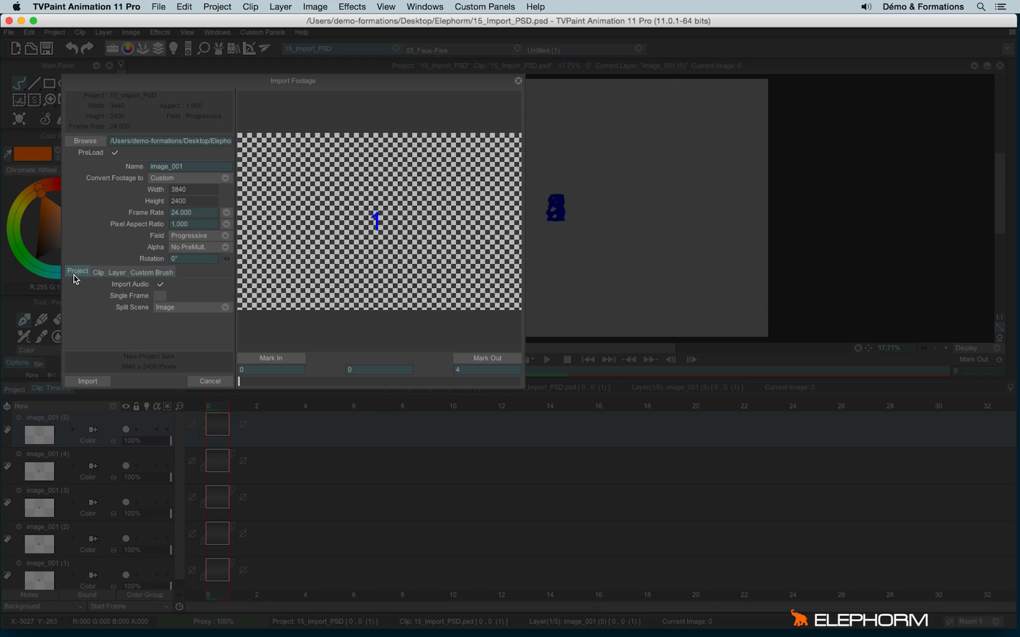
pyautogui.moveTo(88, 301)
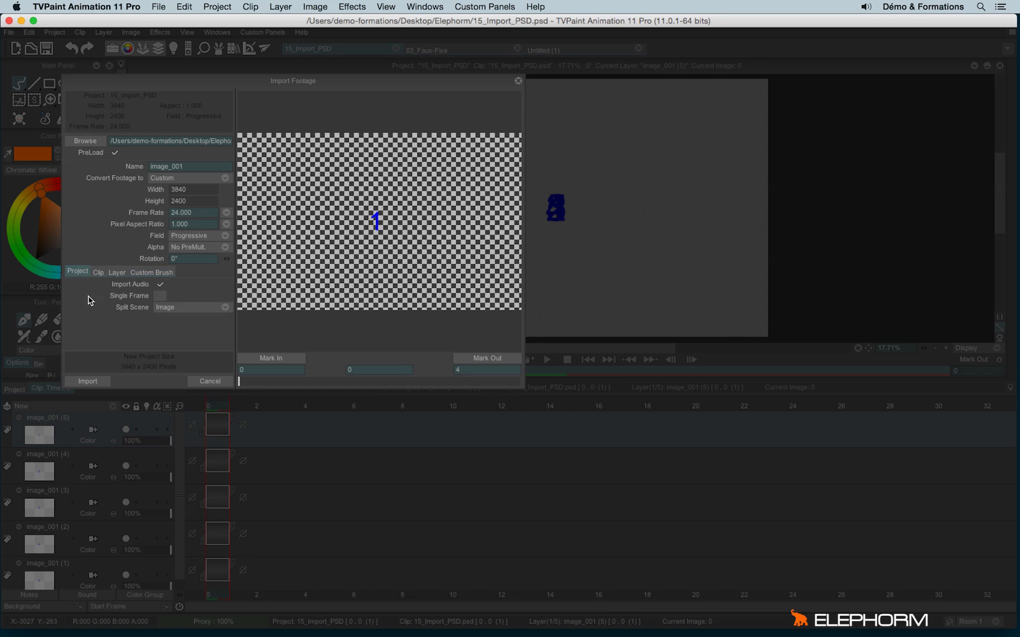
pyautogui.moveTo(85, 287)
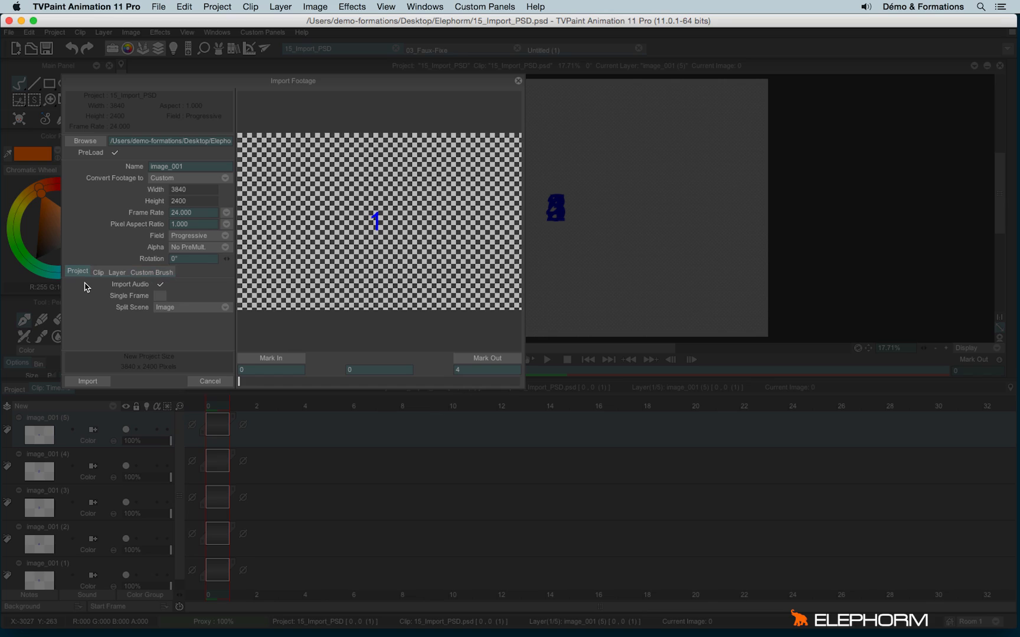
pyautogui.moveTo(442, 266)
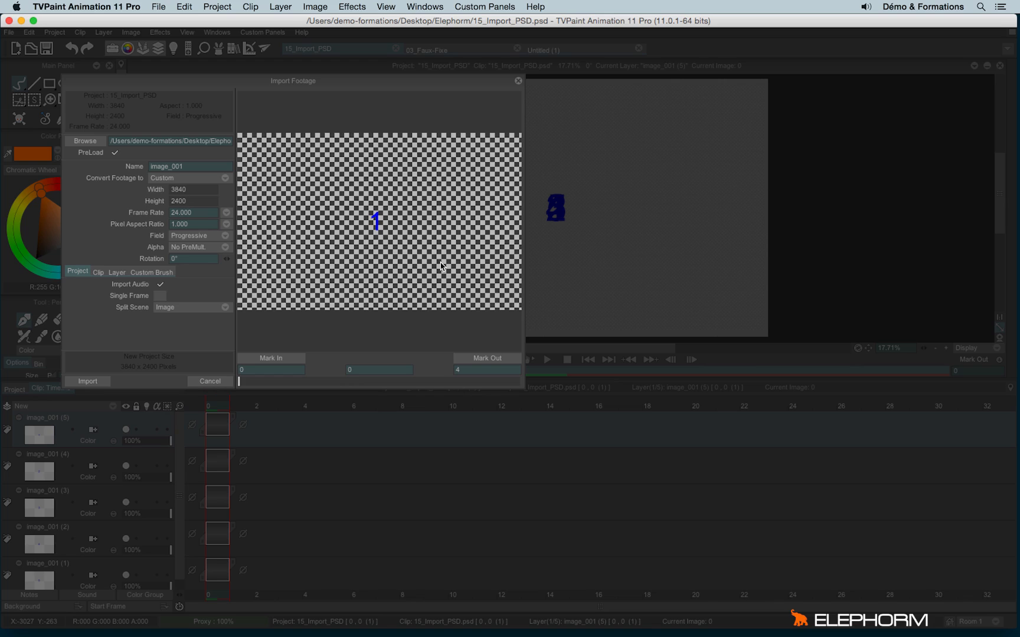
pyautogui.moveTo(184, 322)
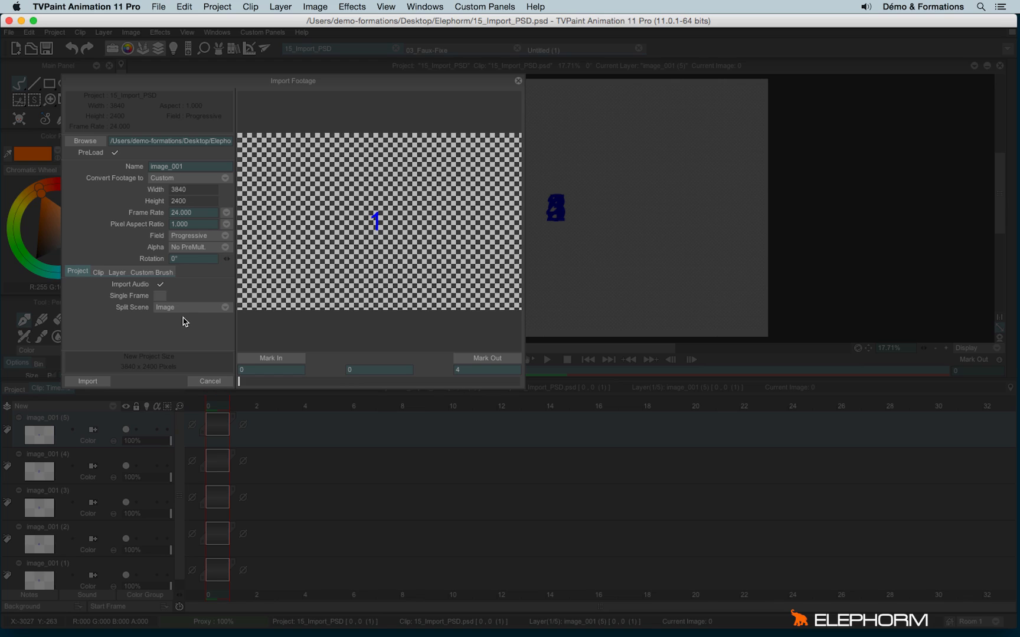
pyautogui.click(160, 284)
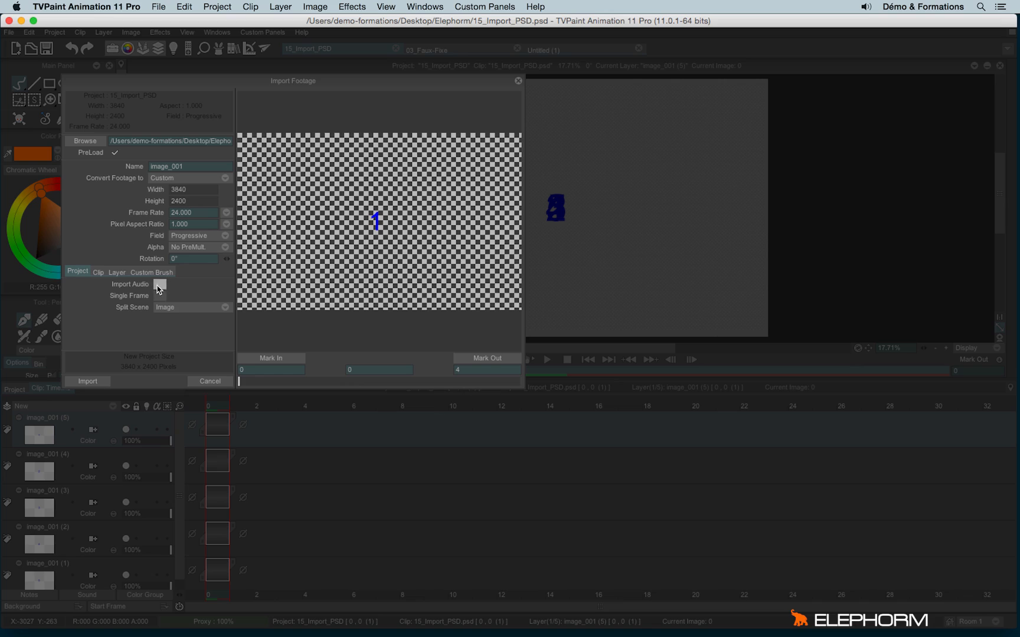
pyautogui.click(160, 284)
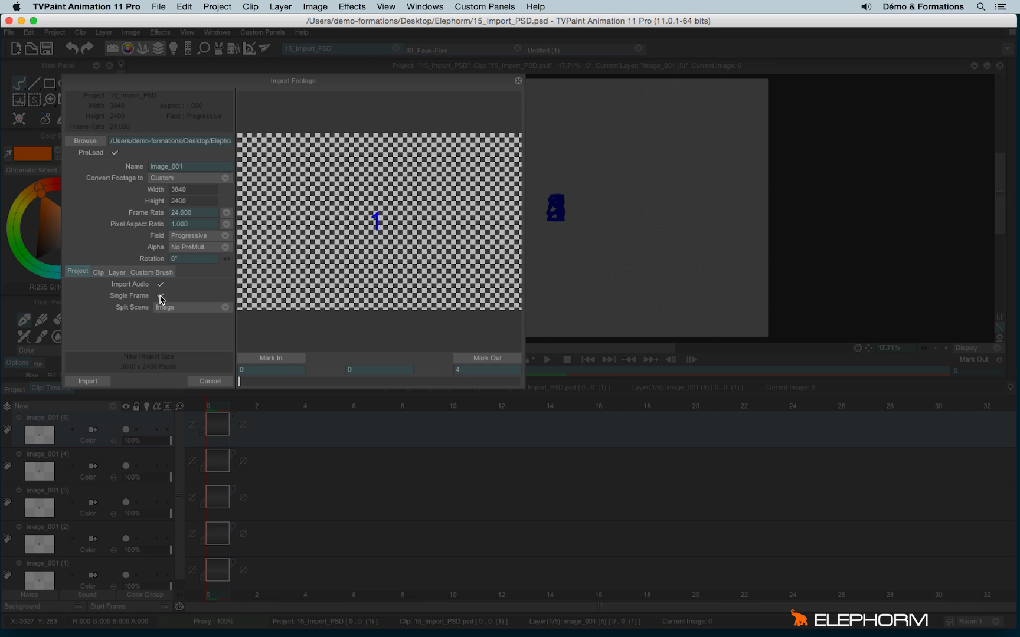
pyautogui.click(160, 295)
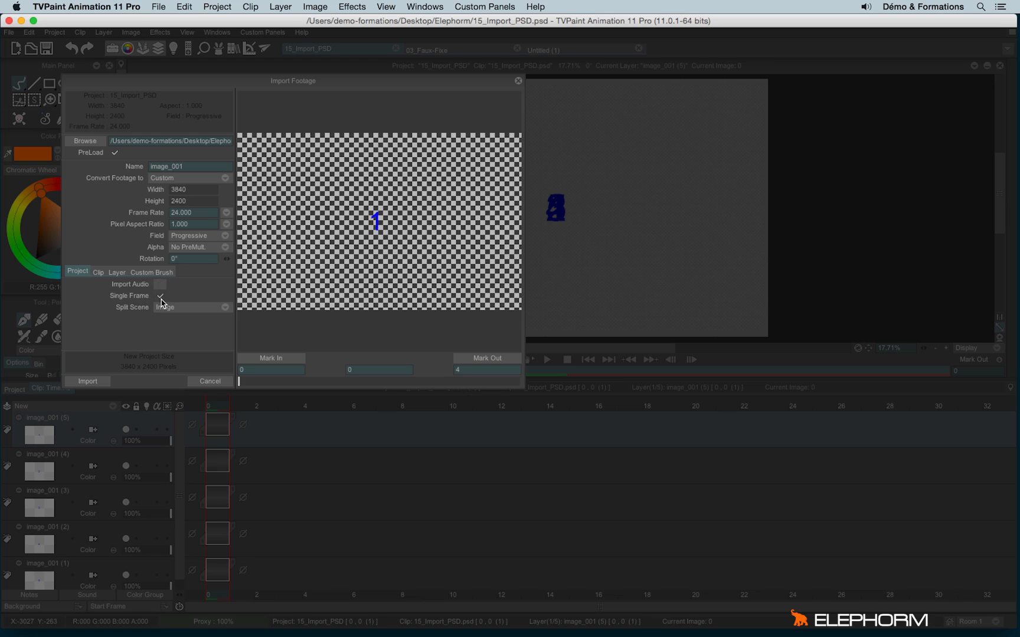
pyautogui.click(159, 296)
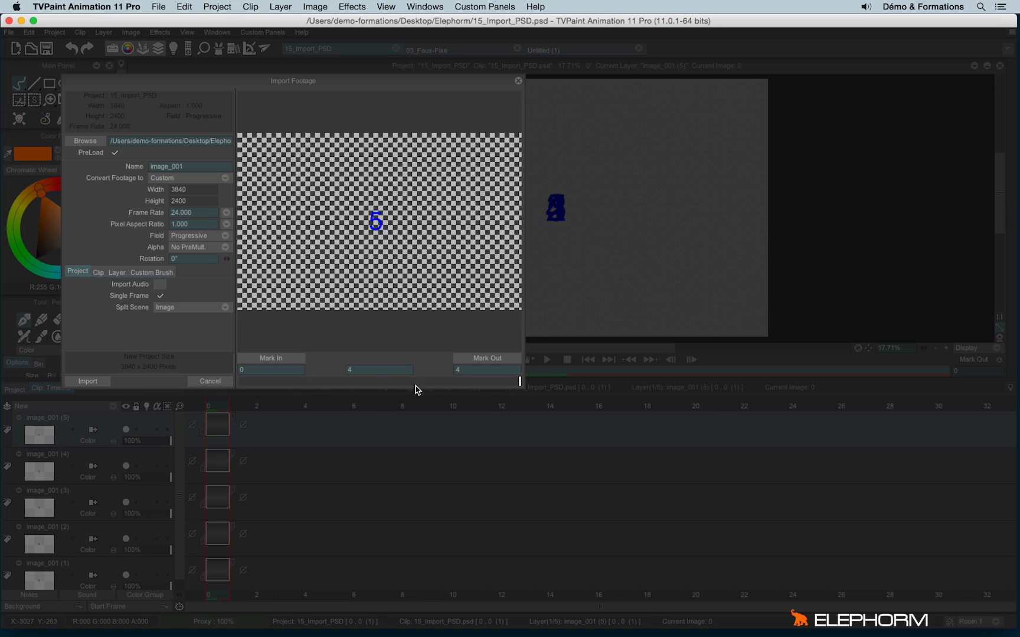
pyautogui.click(160, 296)
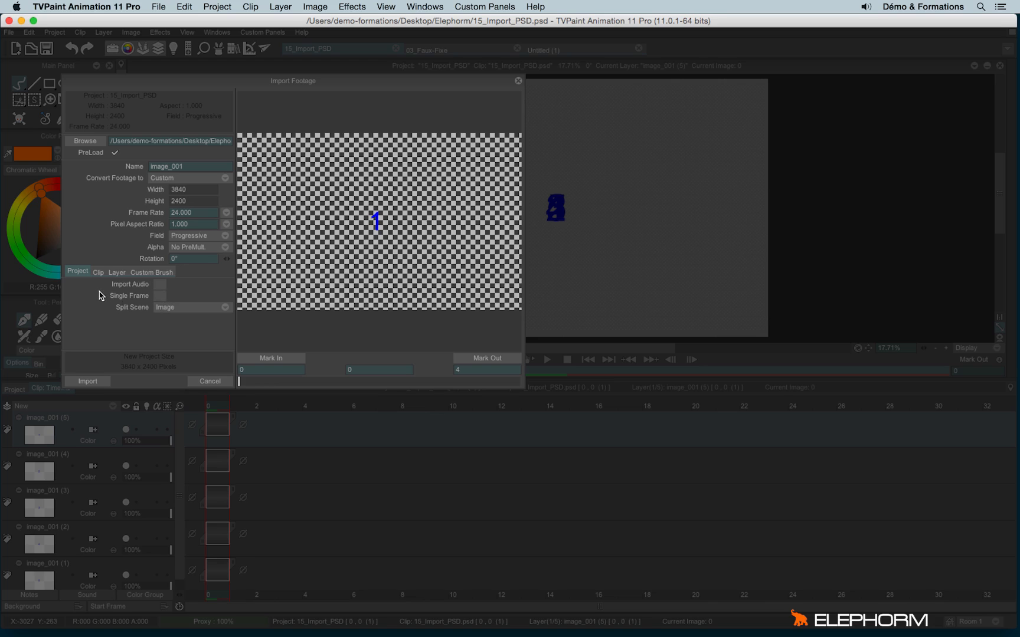
# Show the Clip tab import options after briefly checking the Layer tab
pyautogui.click(98, 272)
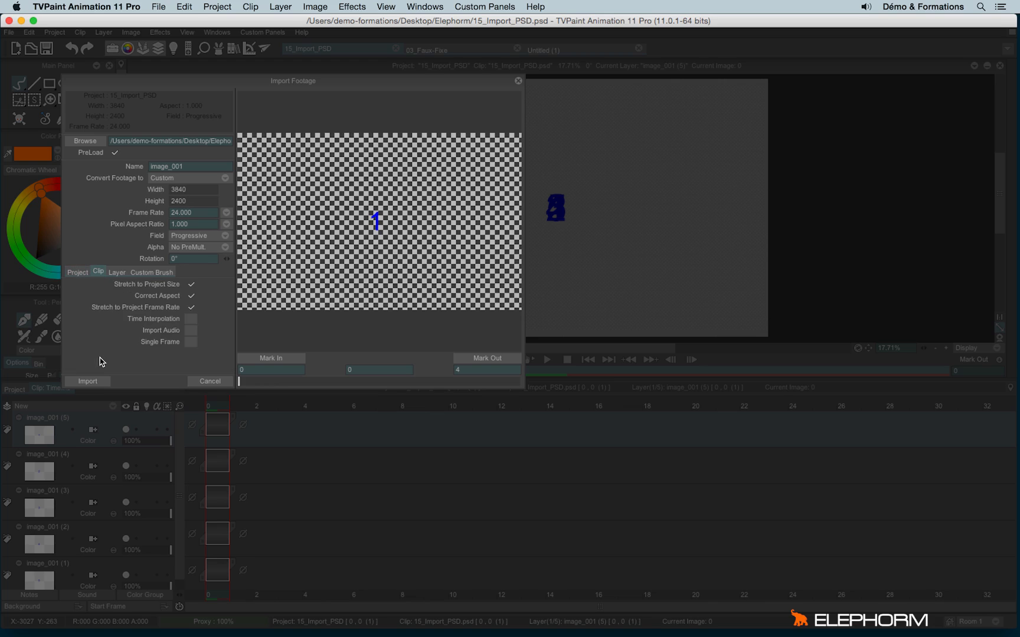
pyautogui.moveTo(118, 275)
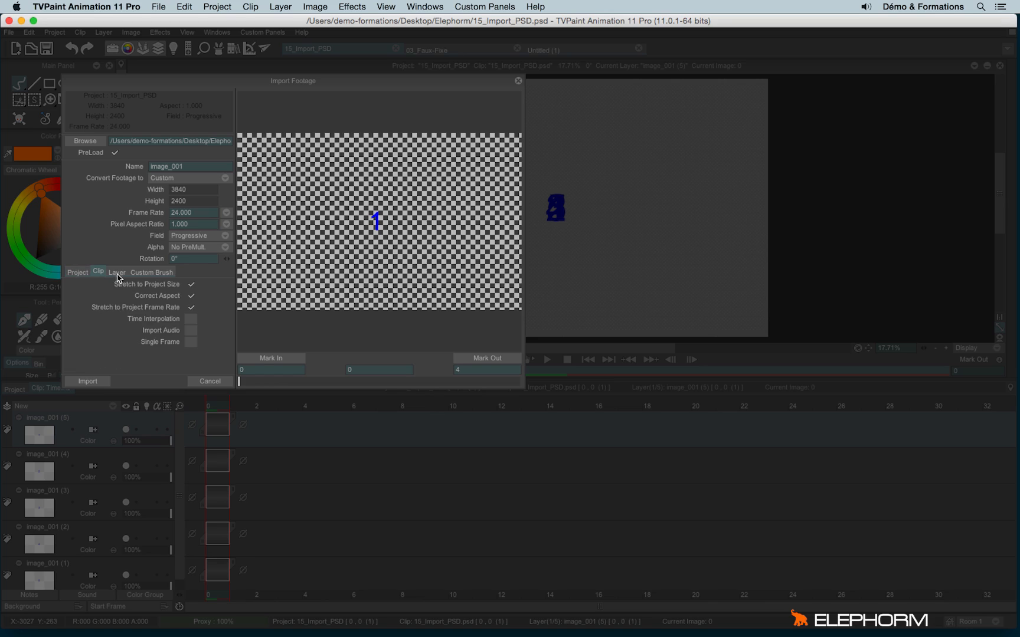
pyautogui.click(117, 272)
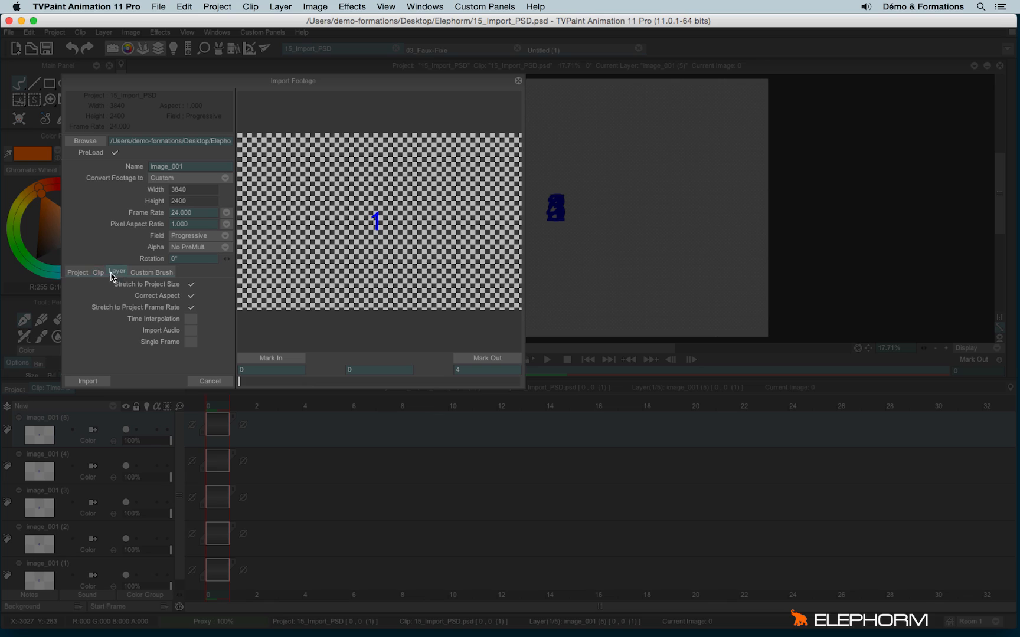
pyautogui.click(98, 272)
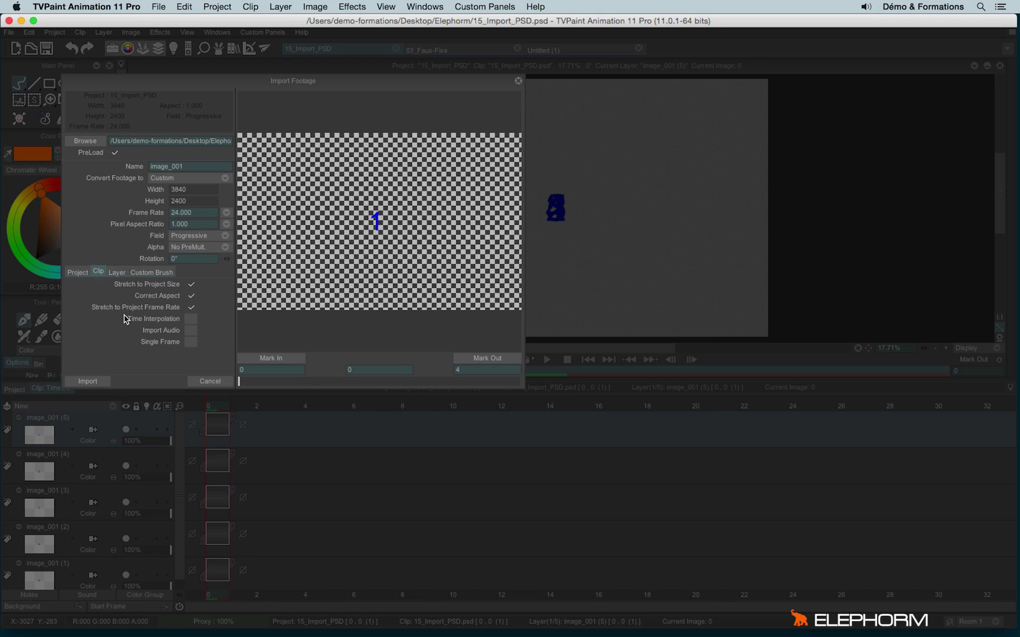
pyautogui.moveTo(119, 287)
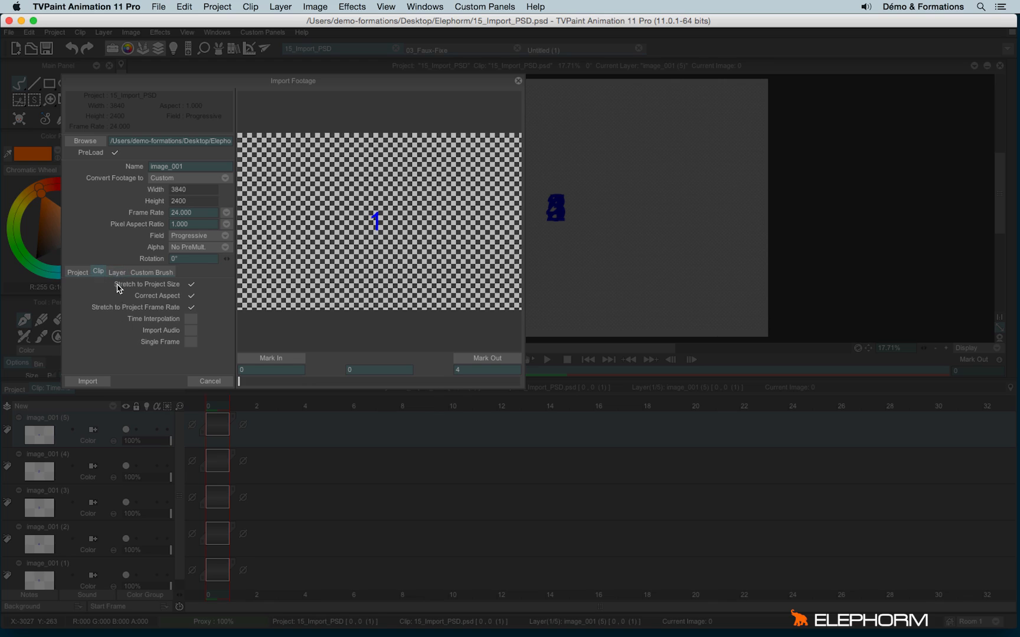
pyautogui.click(116, 272)
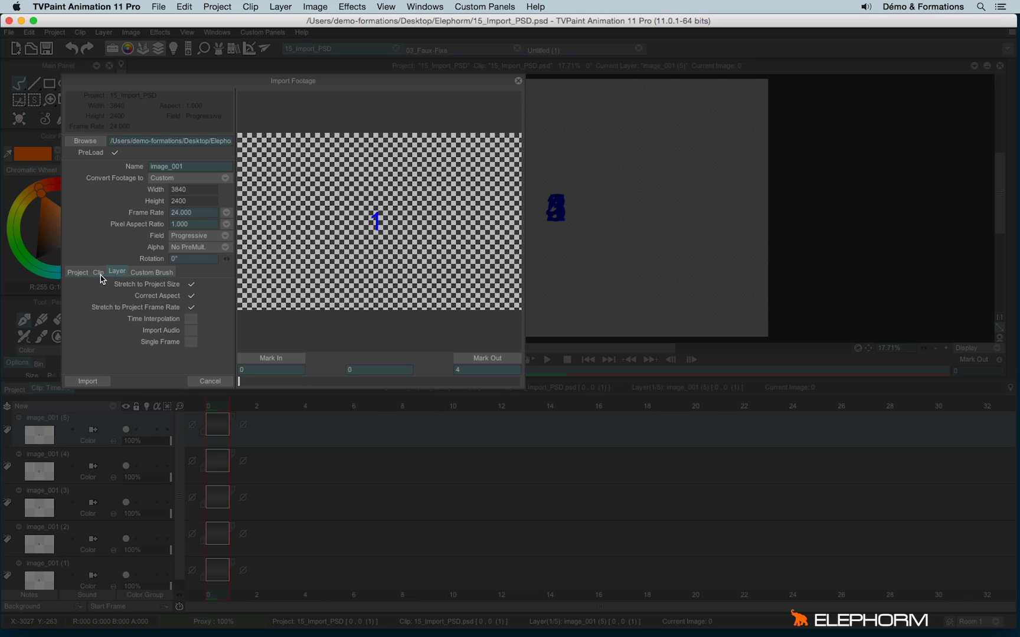
pyautogui.click(98, 272)
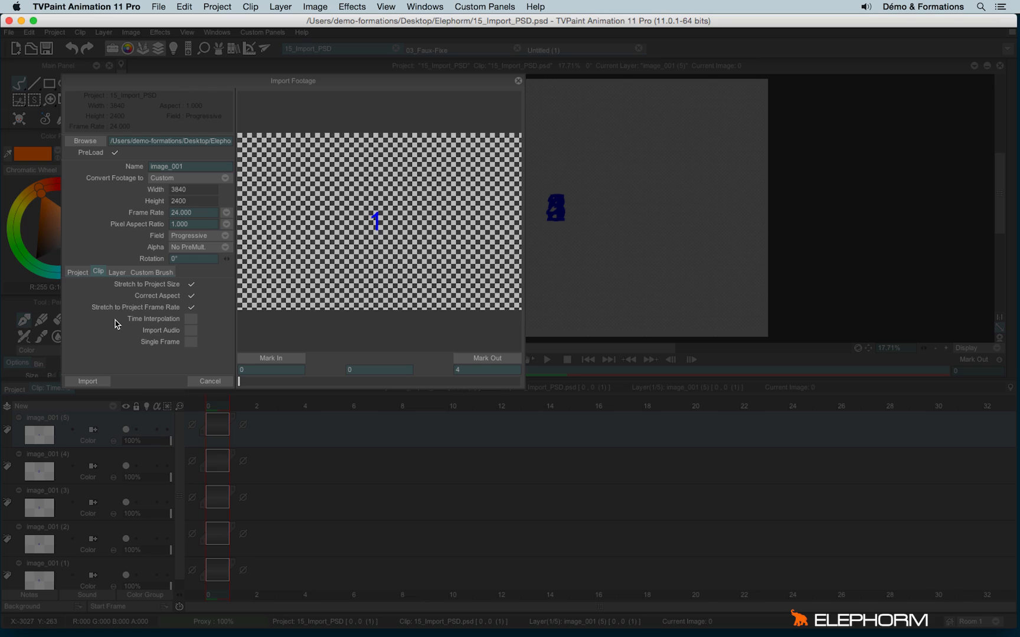
pyautogui.moveTo(142, 311)
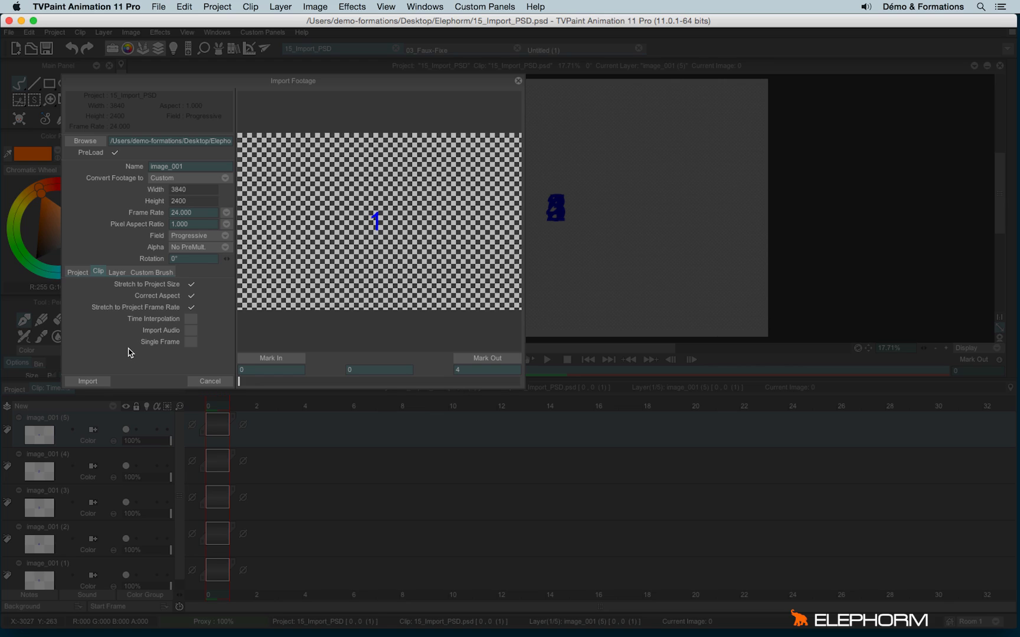
pyautogui.moveTo(200, 287)
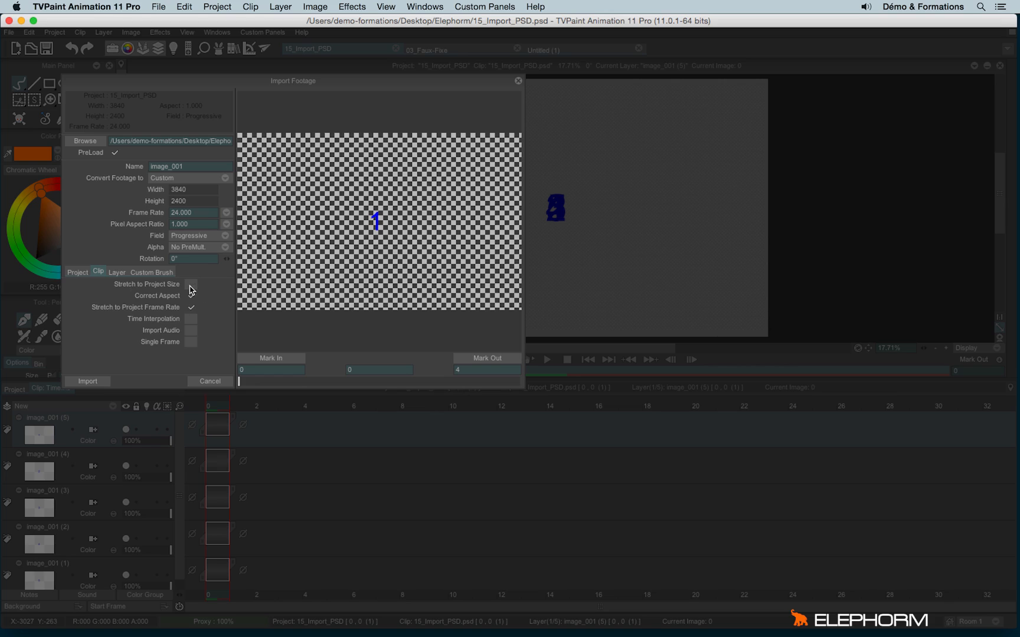
# Turn off aspect correction and frame-rate stretching, keeping project-size stretch on
pyautogui.click(190, 296)
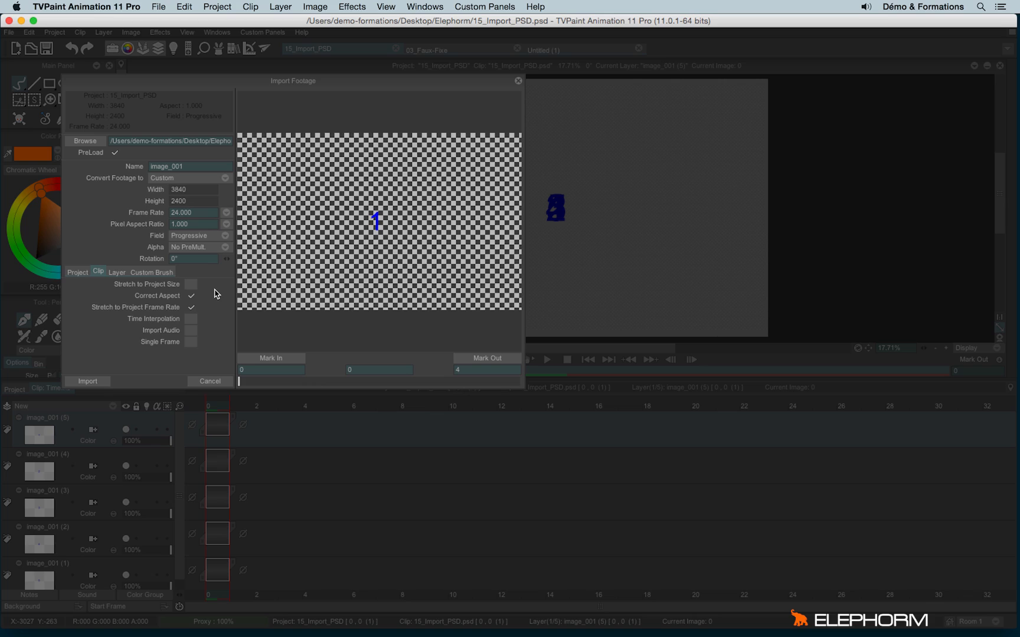
pyautogui.click(190, 285)
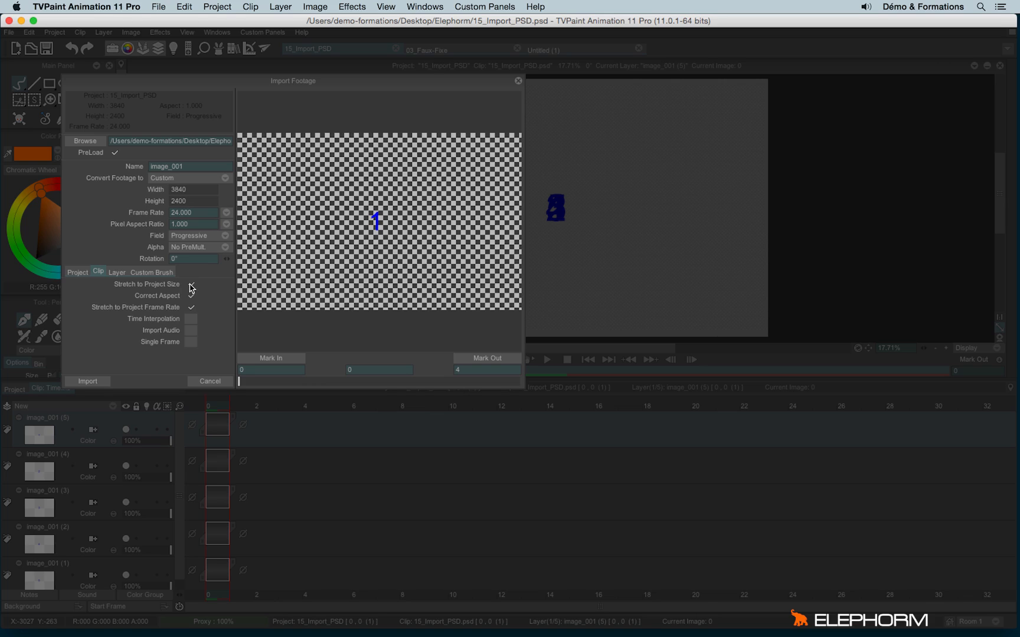
pyautogui.click(190, 284)
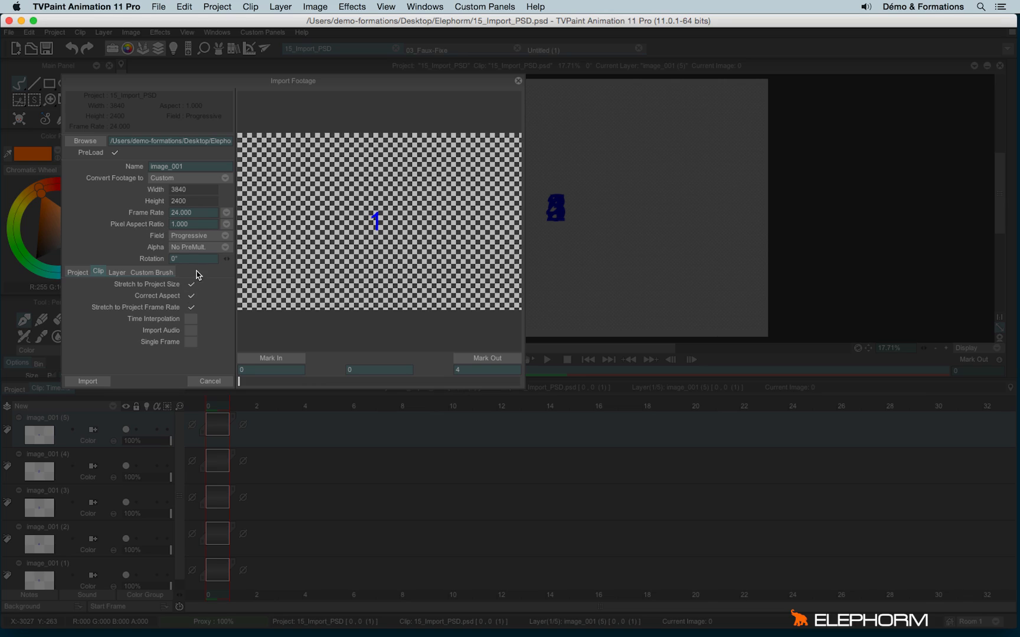
pyautogui.click(191, 296)
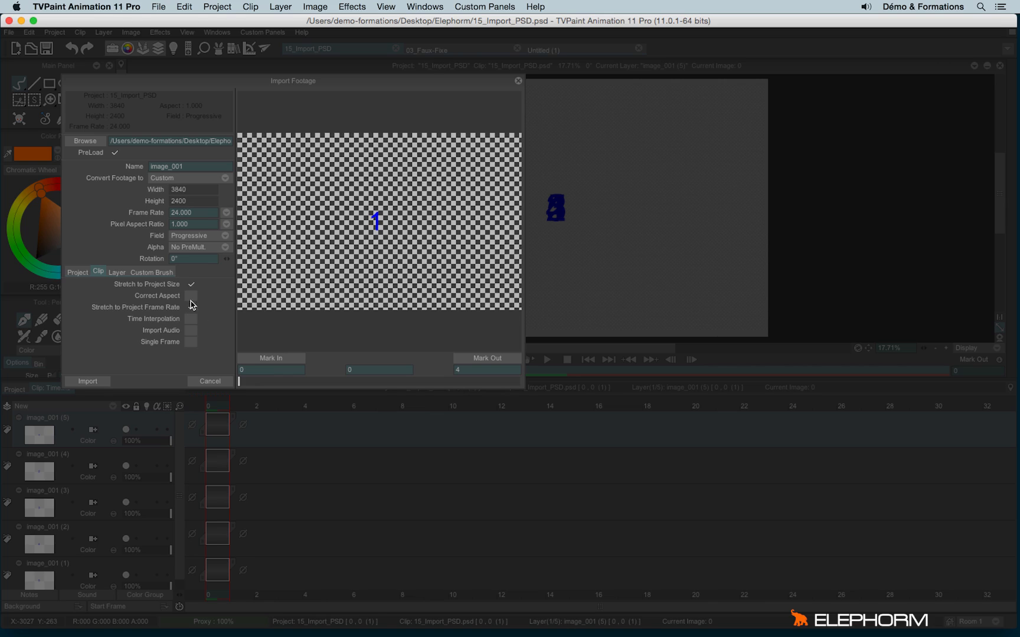
pyautogui.click(190, 296)
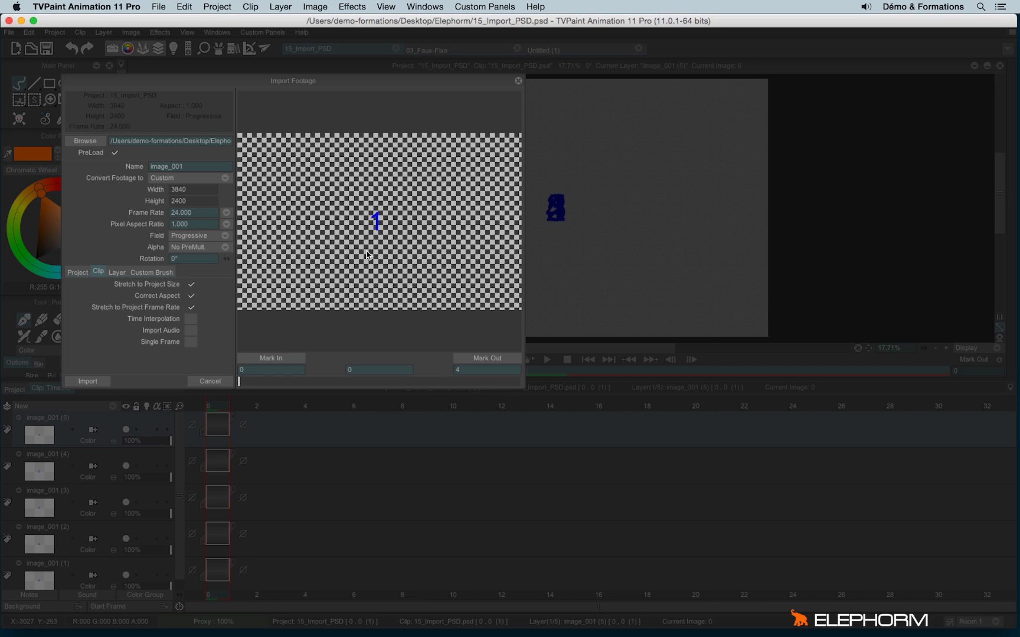
pyautogui.moveTo(206, 321)
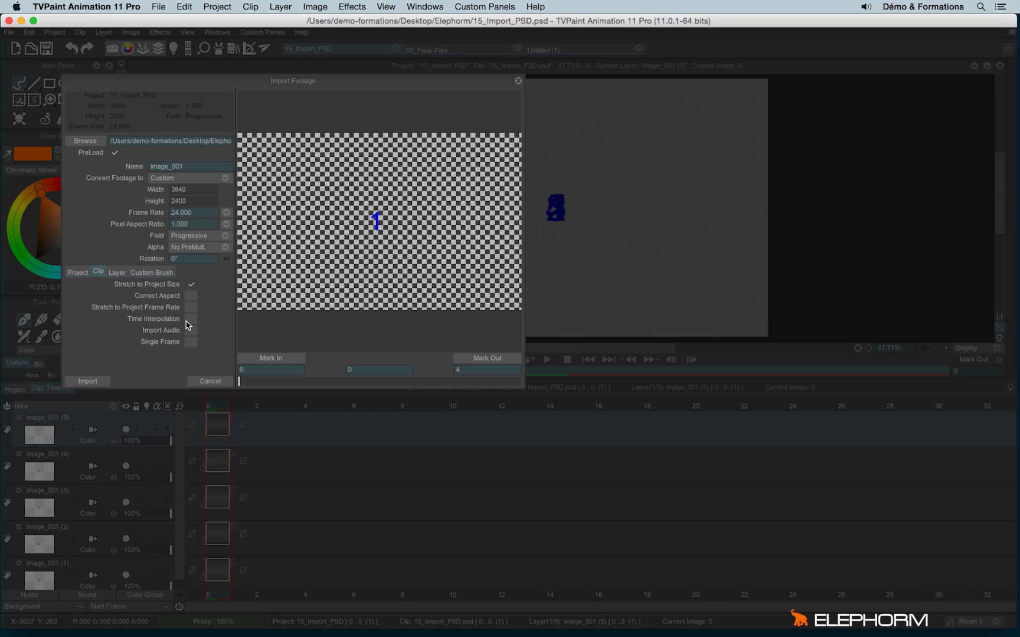
pyautogui.moveTo(187, 327)
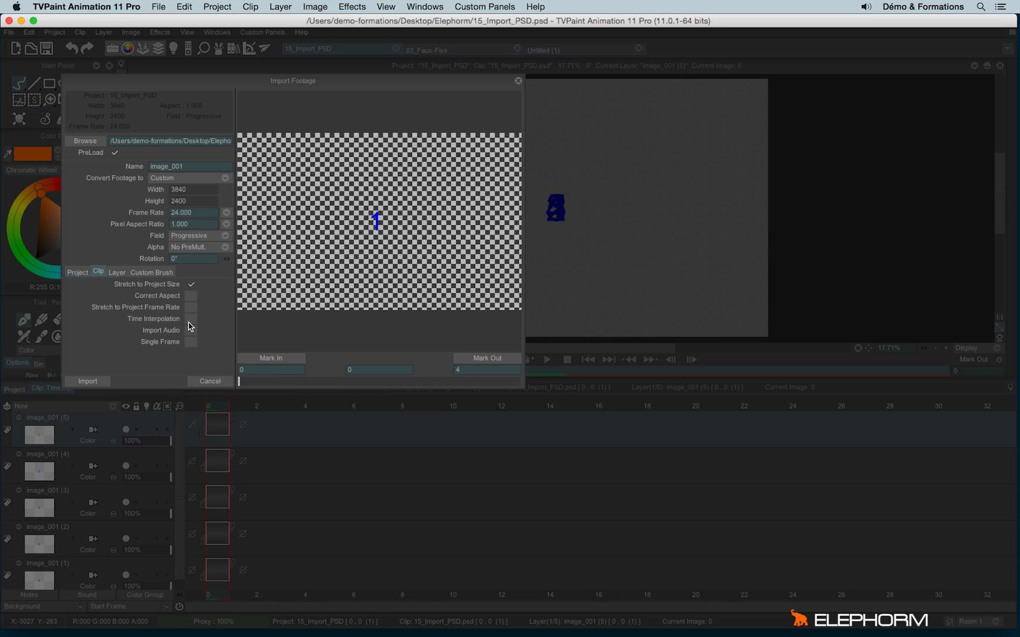
pyautogui.moveTo(205, 328)
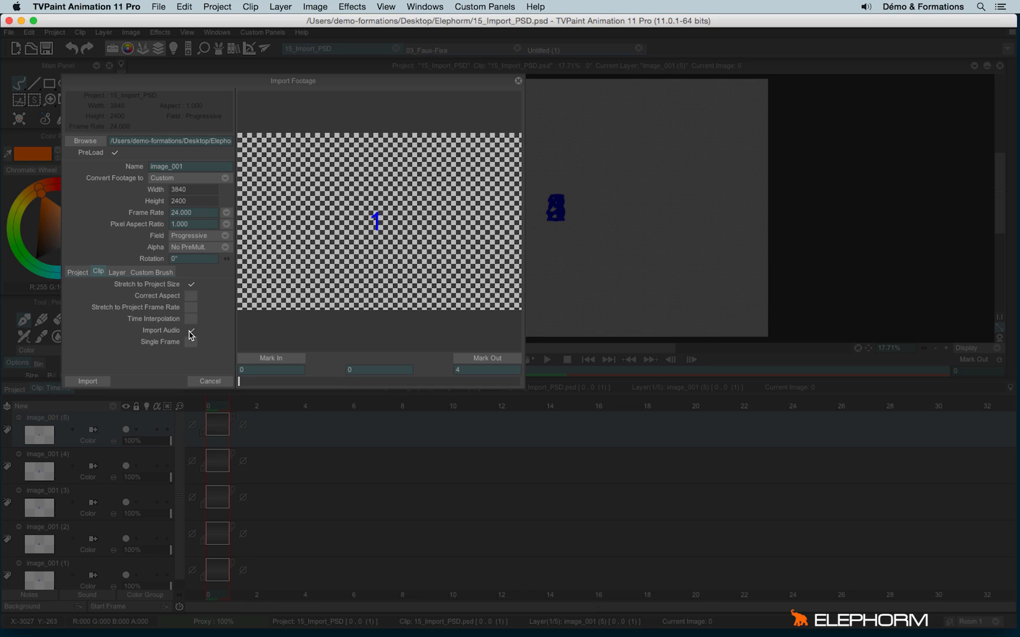
pyautogui.moveTo(191, 343)
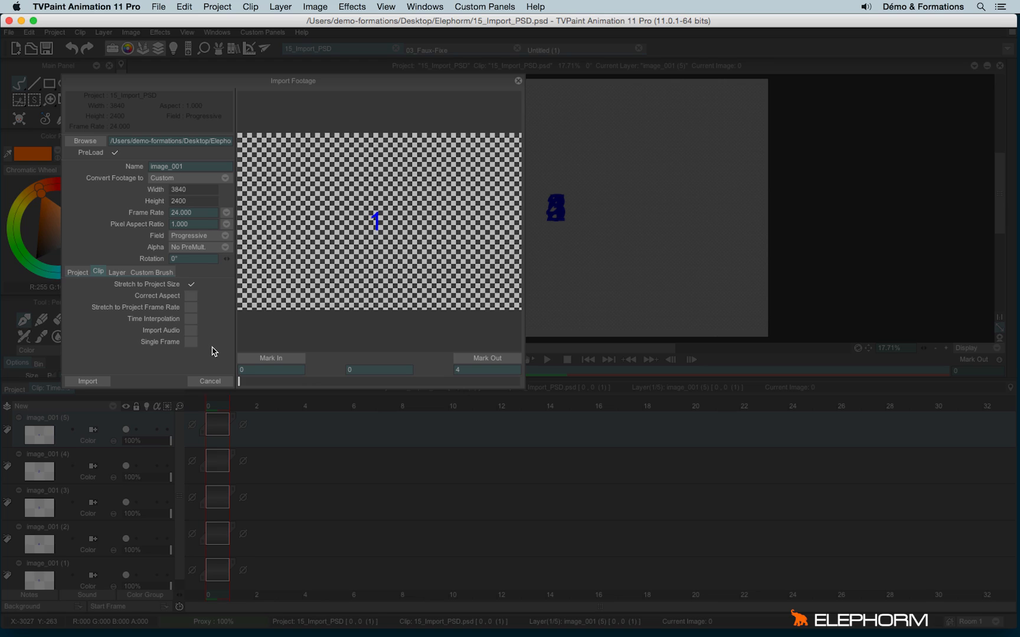
pyautogui.click(116, 272)
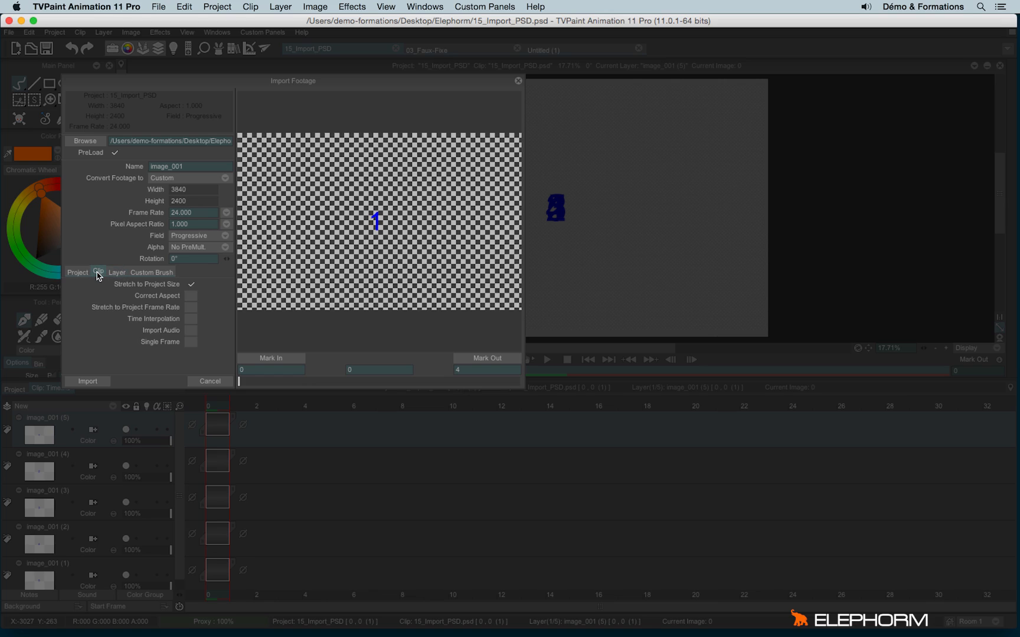
# Switch to the Project tab to import image_001 as a new project
pyautogui.click(98, 272)
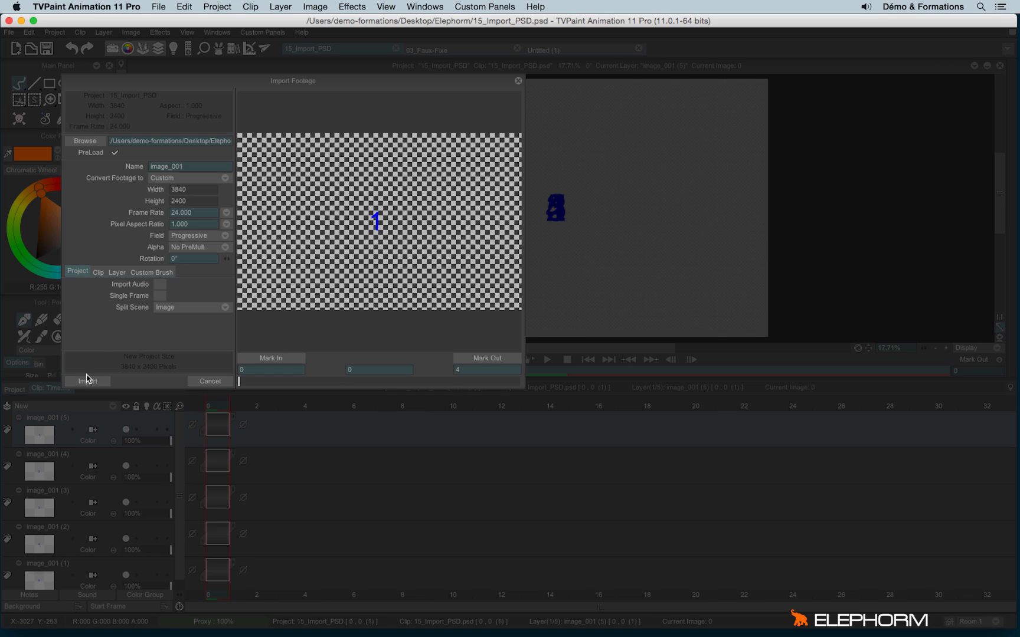
pyautogui.moveTo(295, 372)
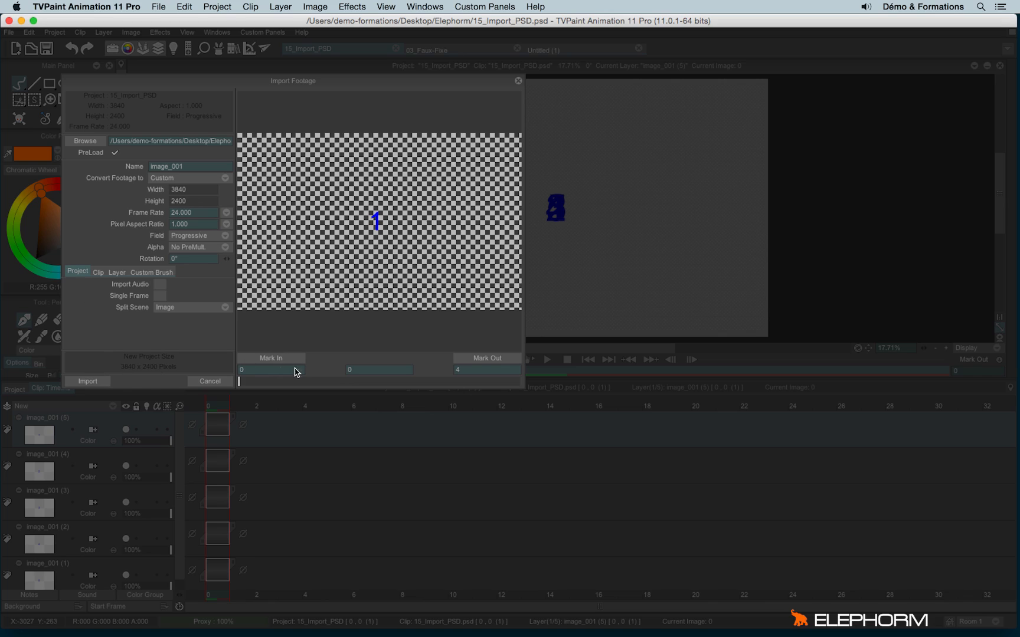
pyautogui.moveTo(491, 355)
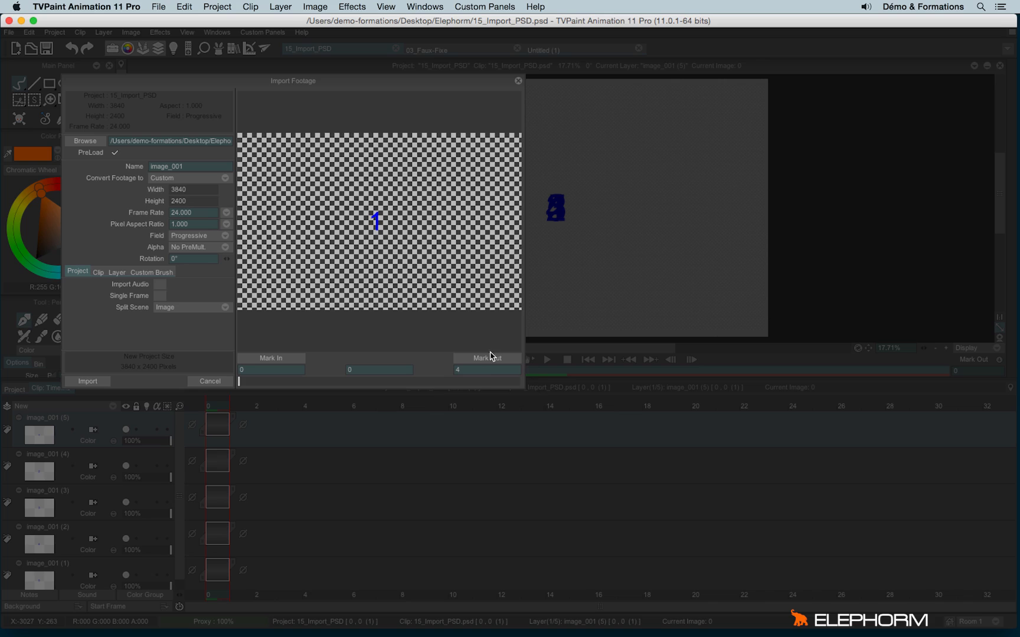
pyautogui.moveTo(248, 387)
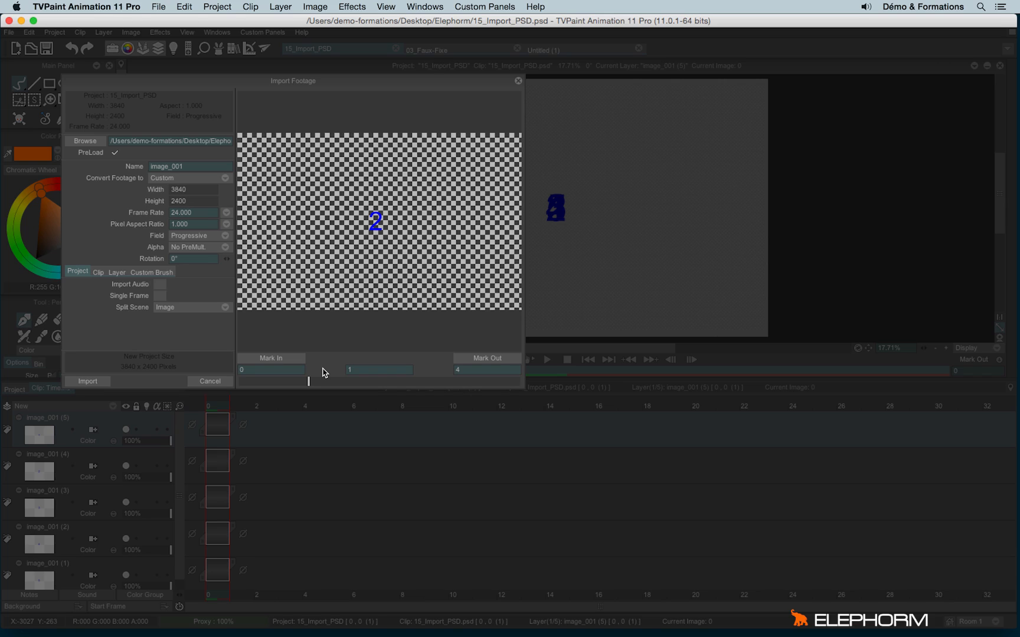
pyautogui.moveTo(351, 382)
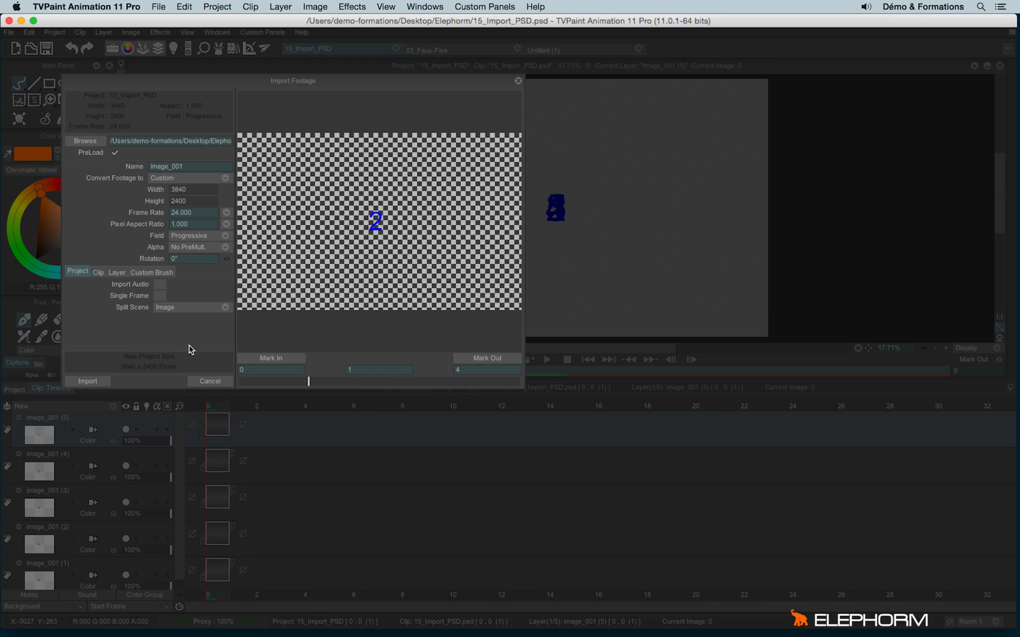
pyautogui.moveTo(189, 381)
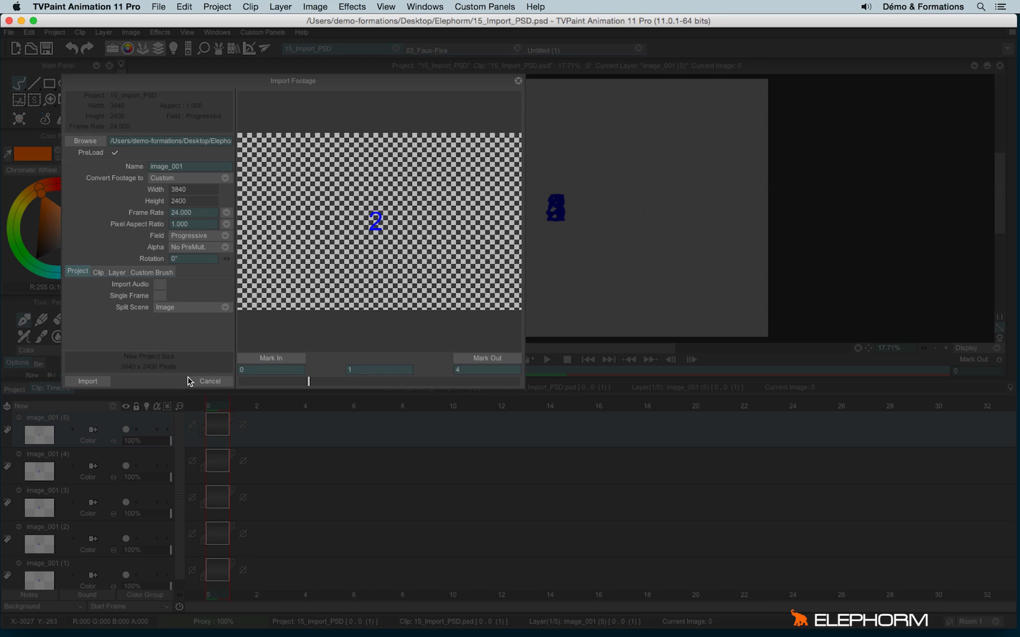
# Confirm the import so the five PNG frames load into a single-layer project
pyautogui.click(88, 382)
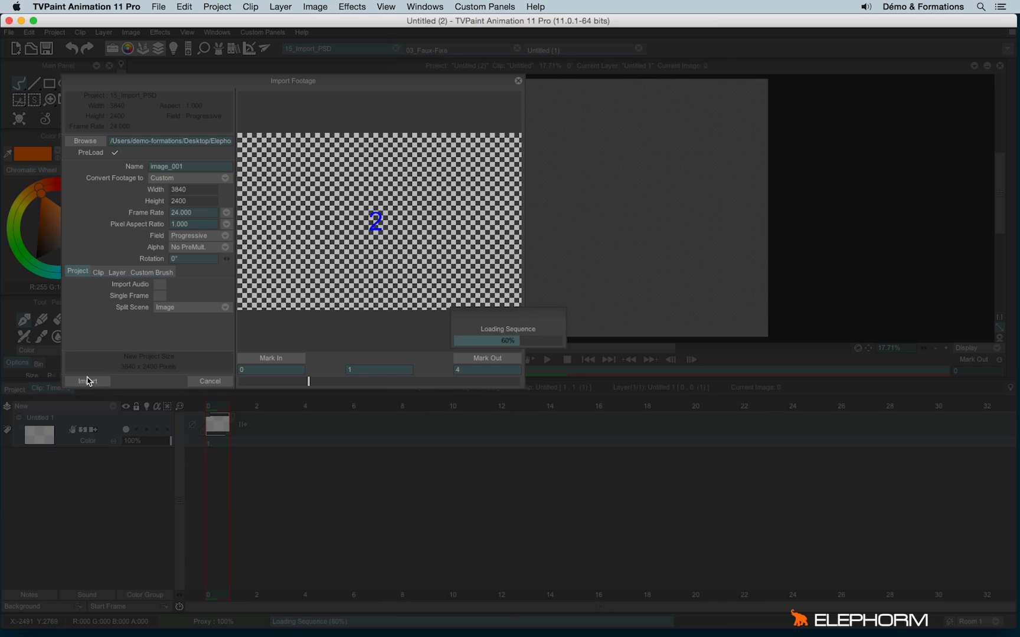
pyautogui.click(87, 381)
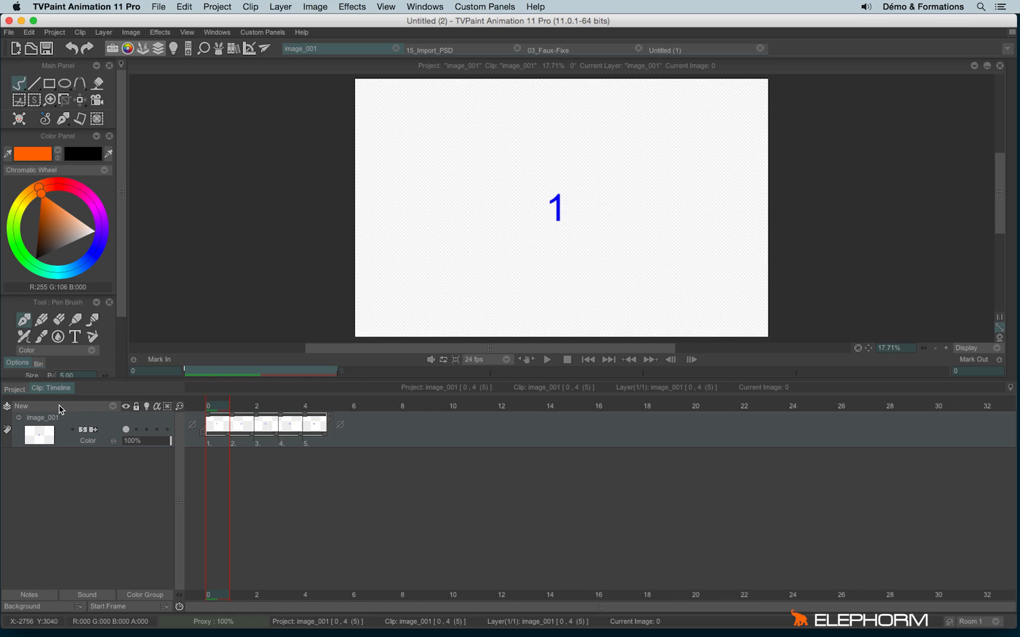
# Open the New layer menu in the image_001 project
pyautogui.click(21, 406)
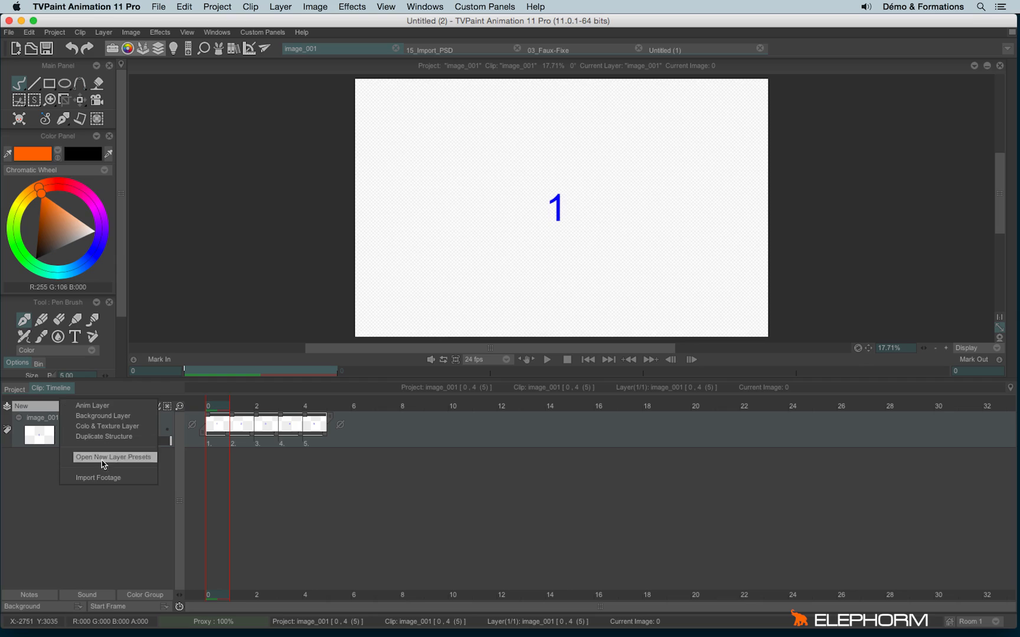
pyautogui.moveTo(105, 483)
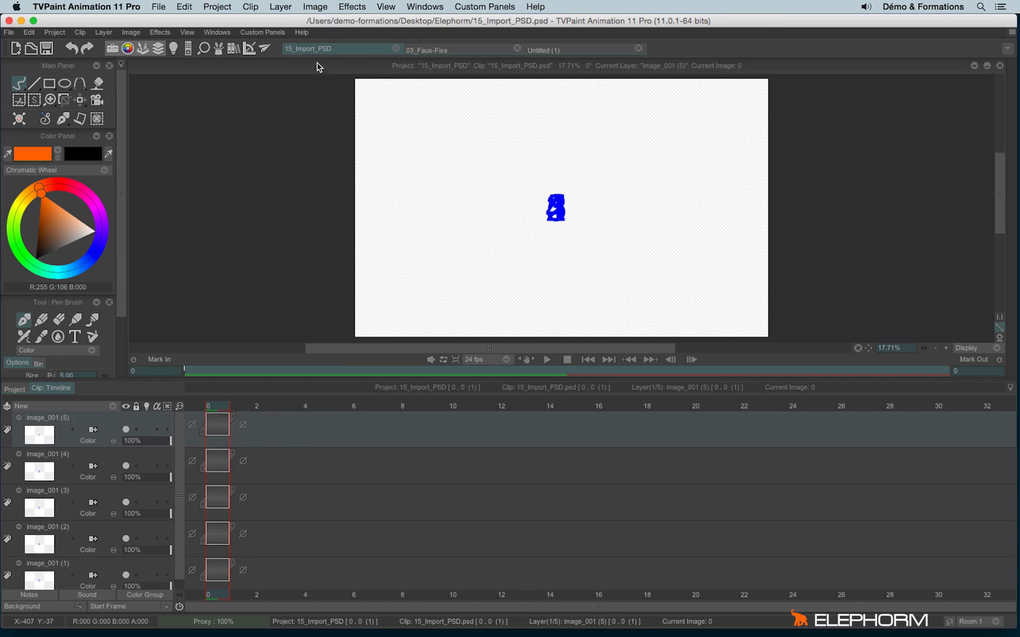
pyautogui.moveTo(238, 384)
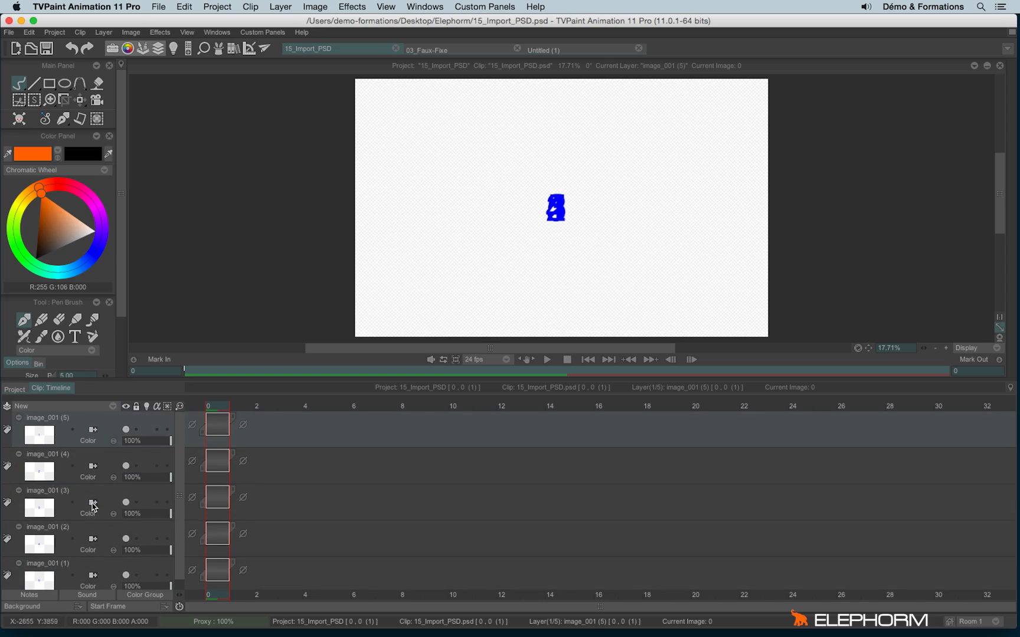
pyautogui.moveTo(95, 462)
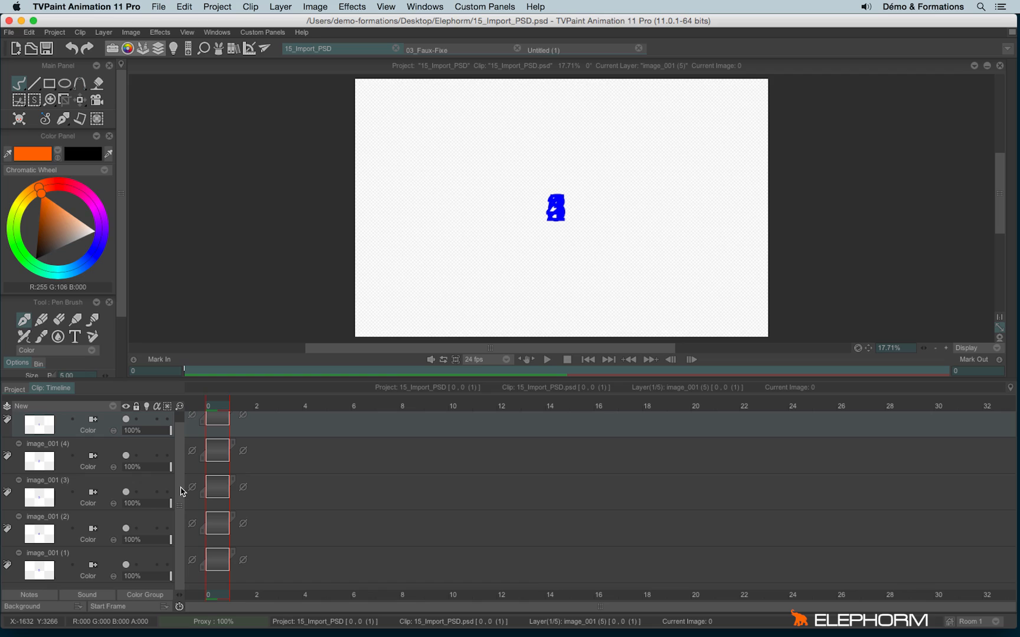
pyautogui.moveTo(144, 514)
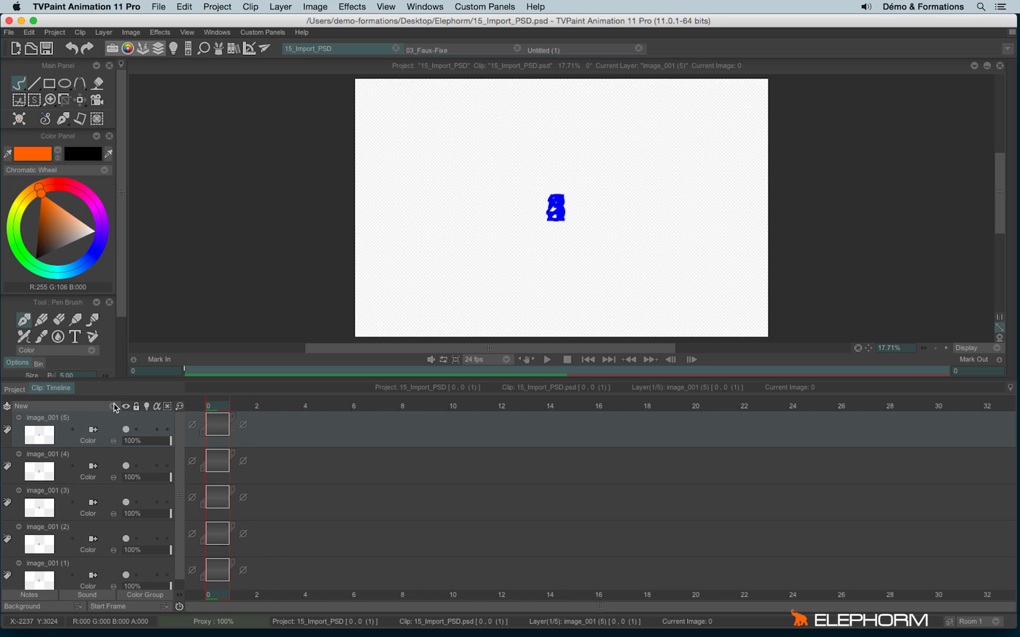
pyautogui.moveTo(63, 408)
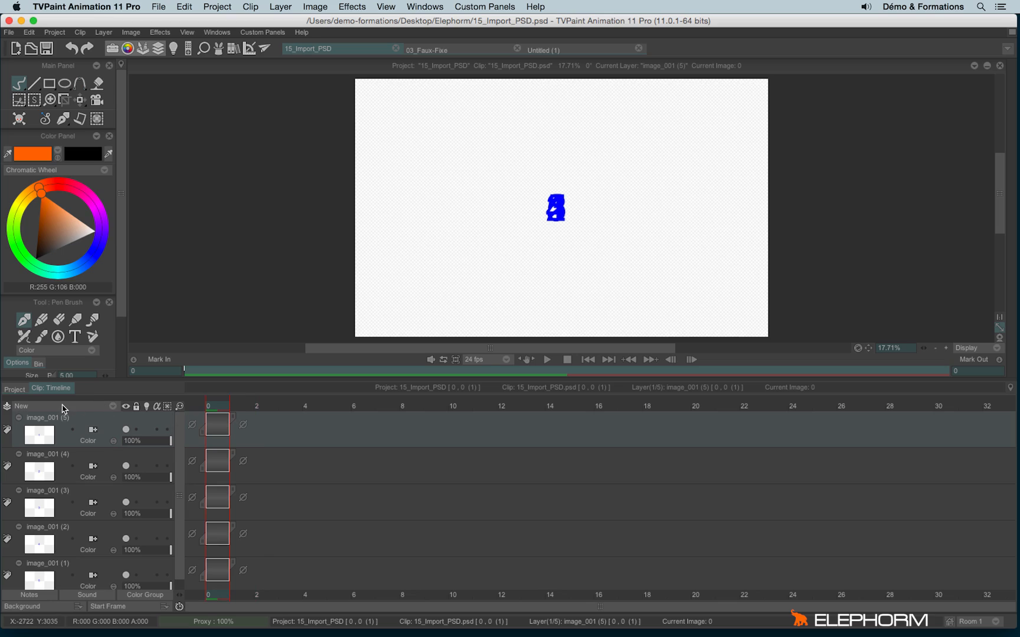
# Pick 15_Import_PSD.psd as new footage in the timeline and load it
pyautogui.click(22, 406)
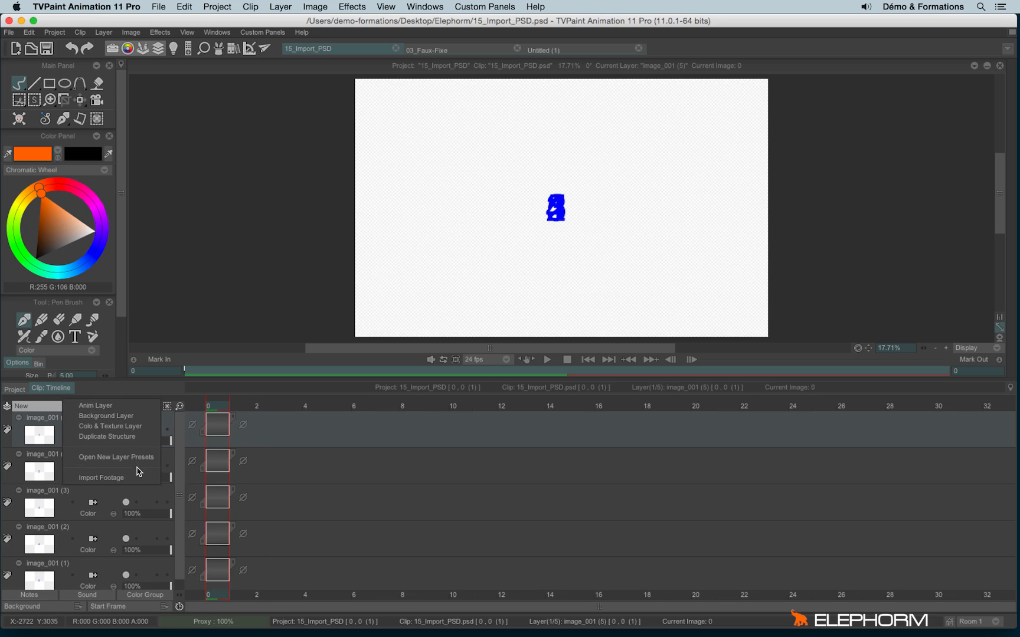
pyautogui.click(101, 477)
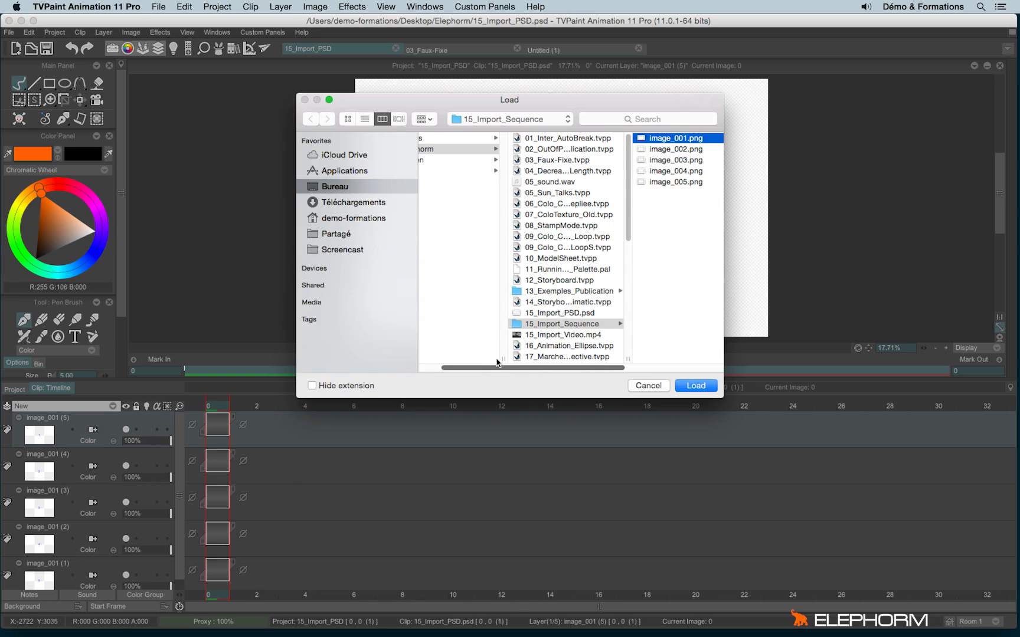
pyautogui.click(527, 313)
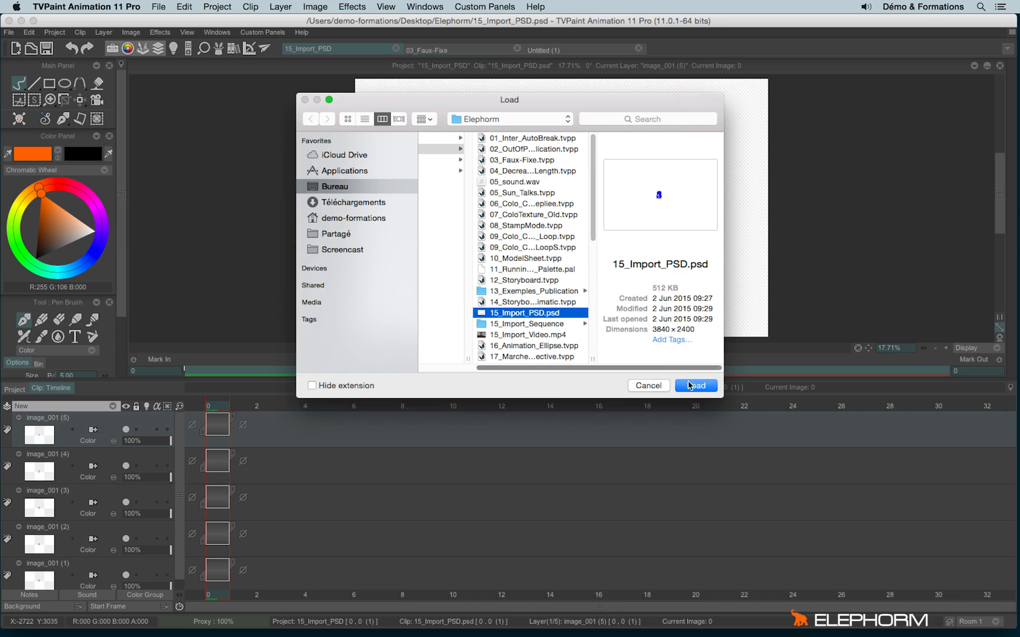
pyautogui.click(696, 385)
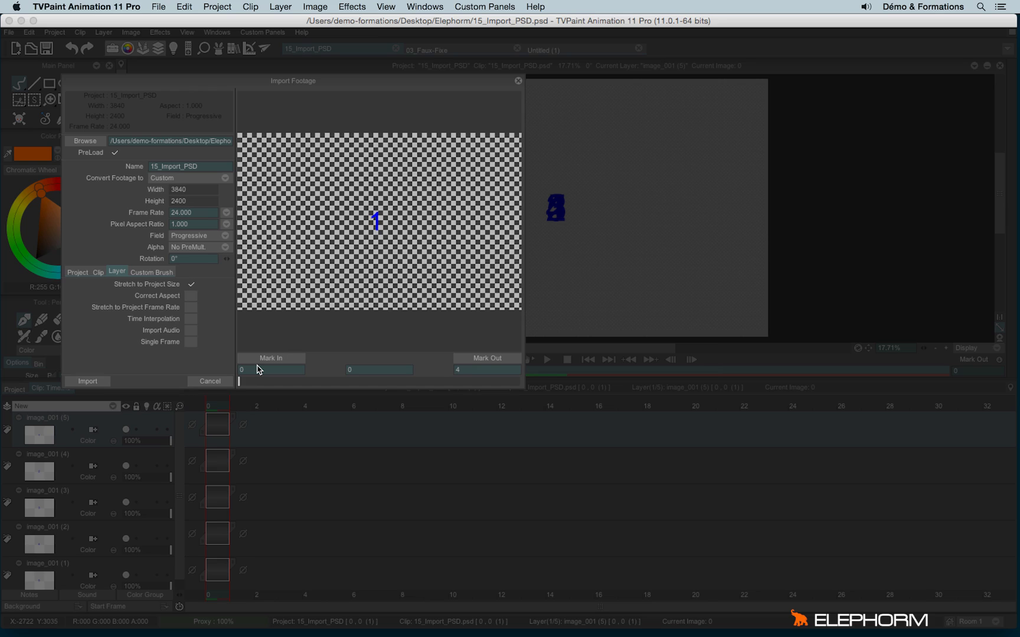
pyautogui.moveTo(293, 83)
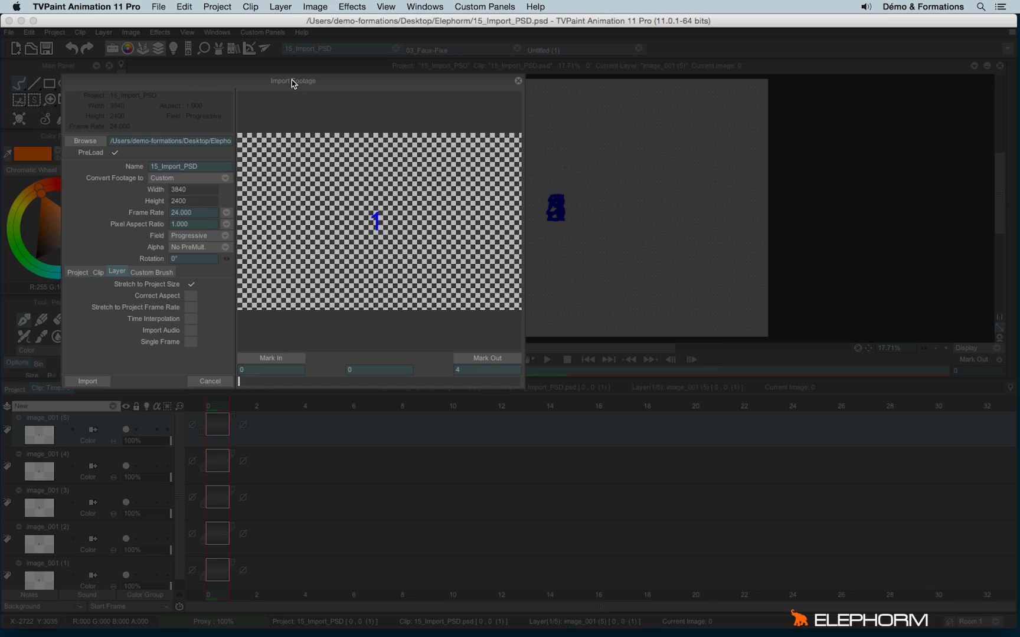
pyautogui.moveTo(80, 303)
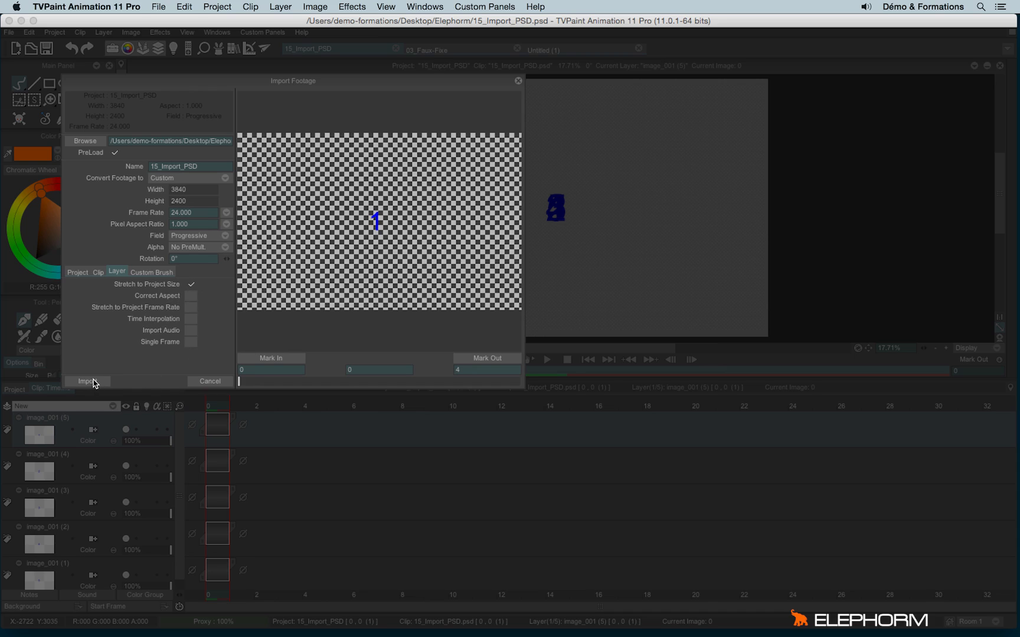
# Keep the Layer tab defaults and import 15_Import_PSD.psd as one five-frame layer
pyautogui.click(87, 381)
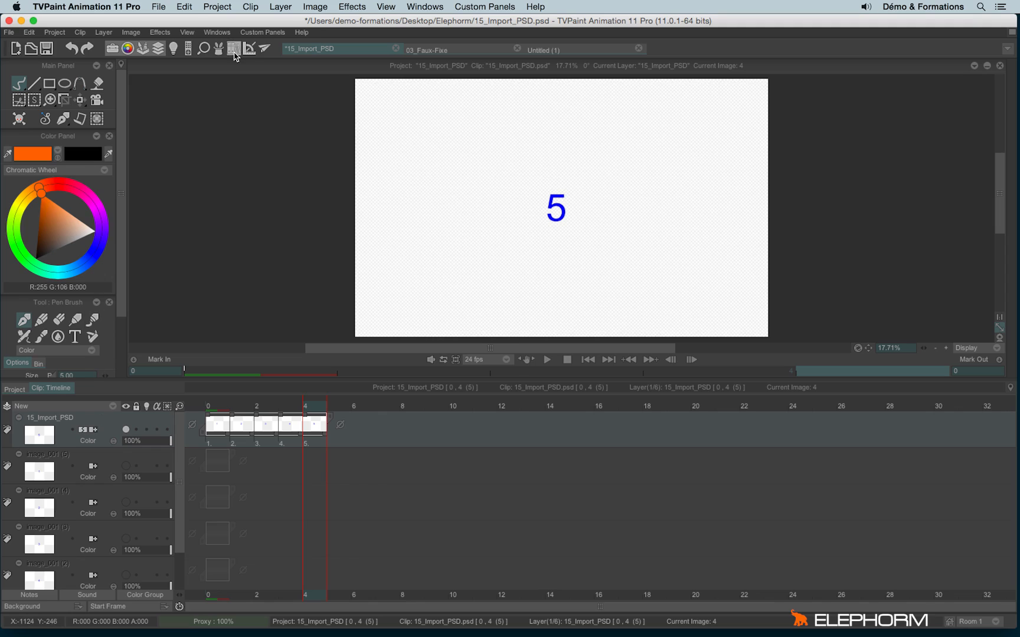
# Load 20_Pan_Transform.JPG from Desktop > Elephorm as a new Image Library image
pyautogui.click(233, 49)
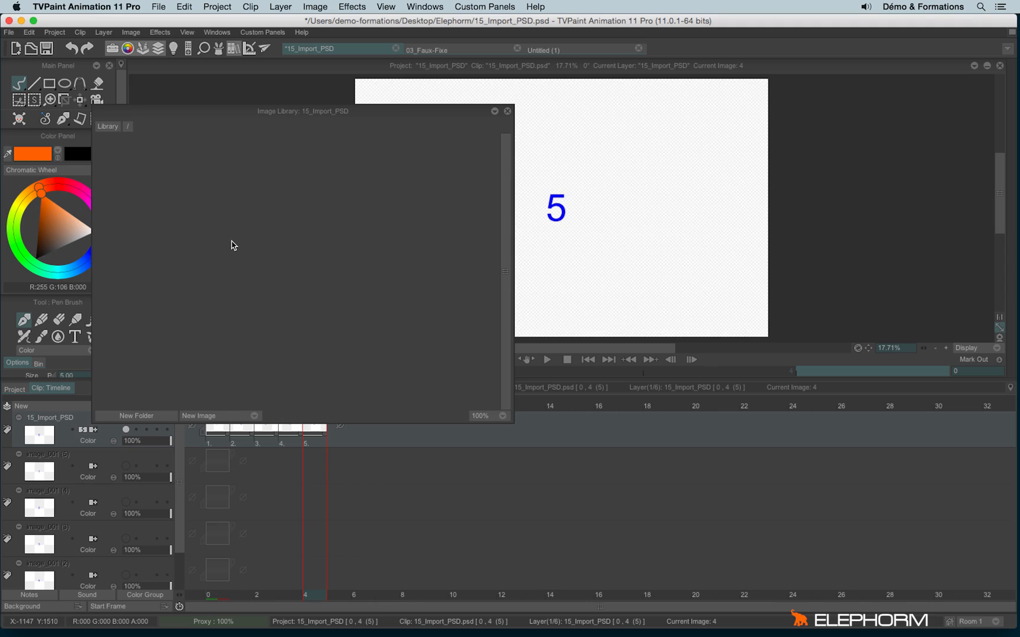
pyautogui.click(199, 415)
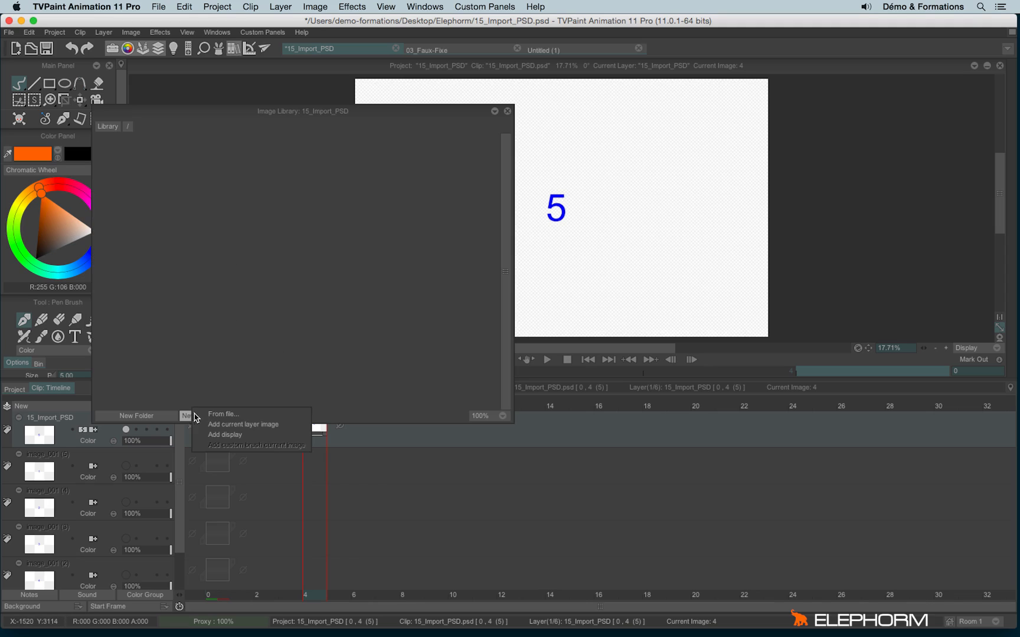
pyautogui.click(222, 414)
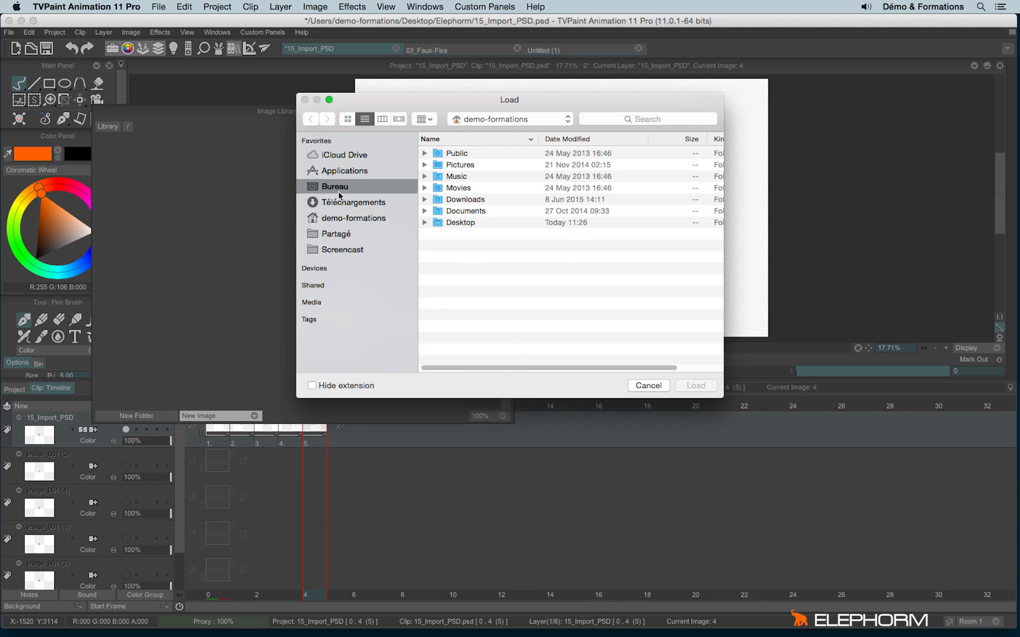
pyautogui.doubleClick(460, 223)
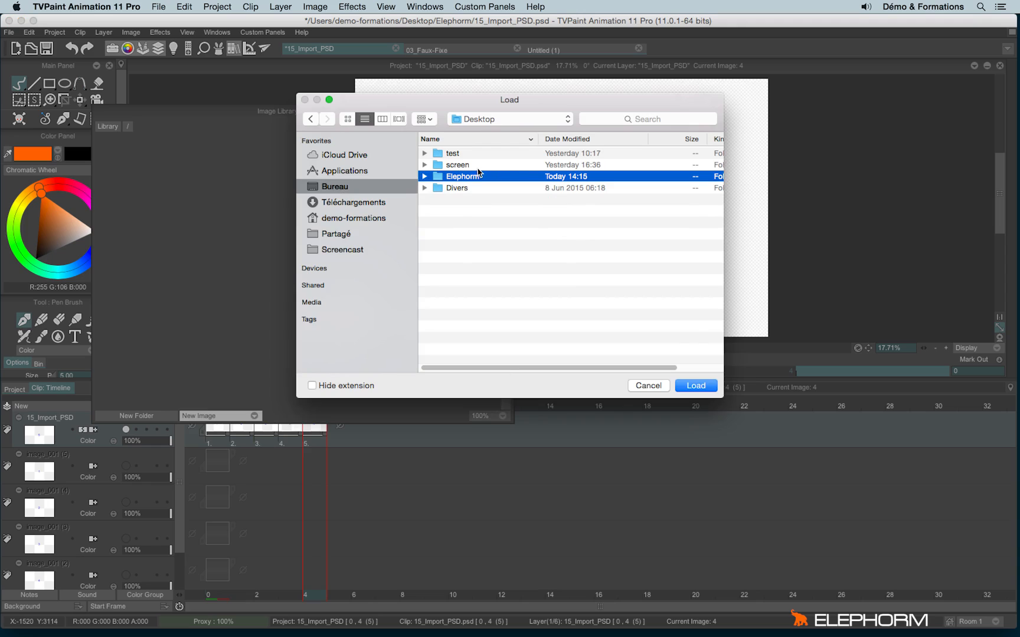
pyautogui.doubleClick(464, 176)
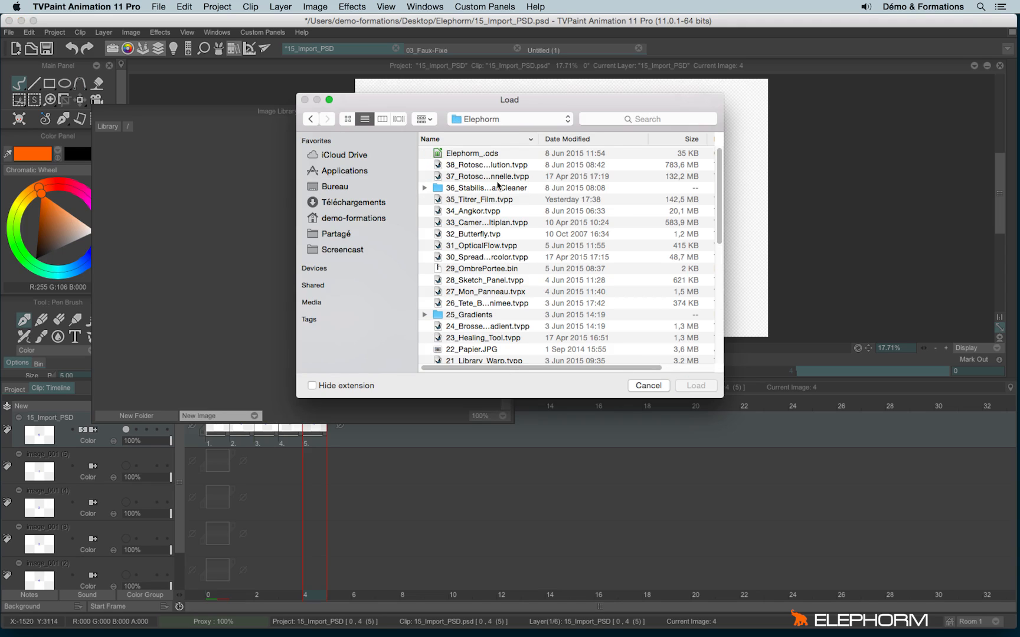
pyautogui.scroll(-3)
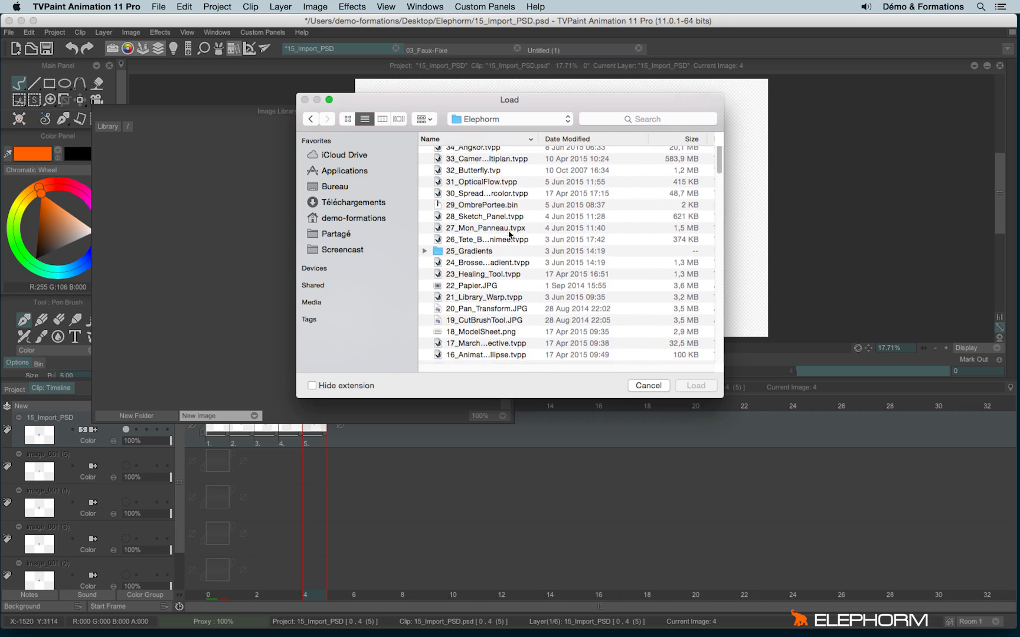
pyautogui.scroll(-3)
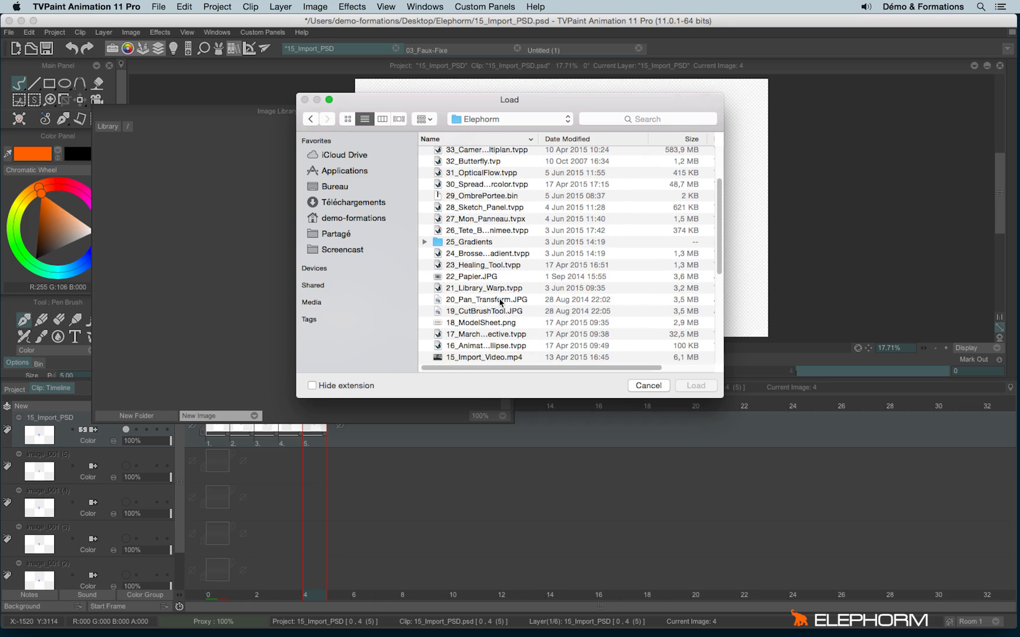
pyautogui.click(485, 299)
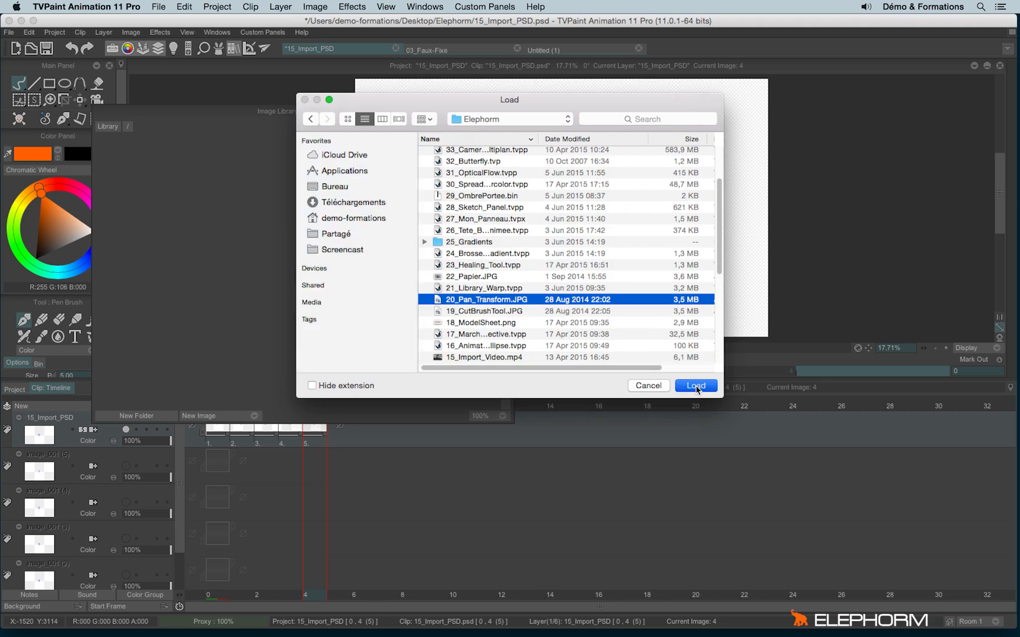
pyautogui.click(696, 386)
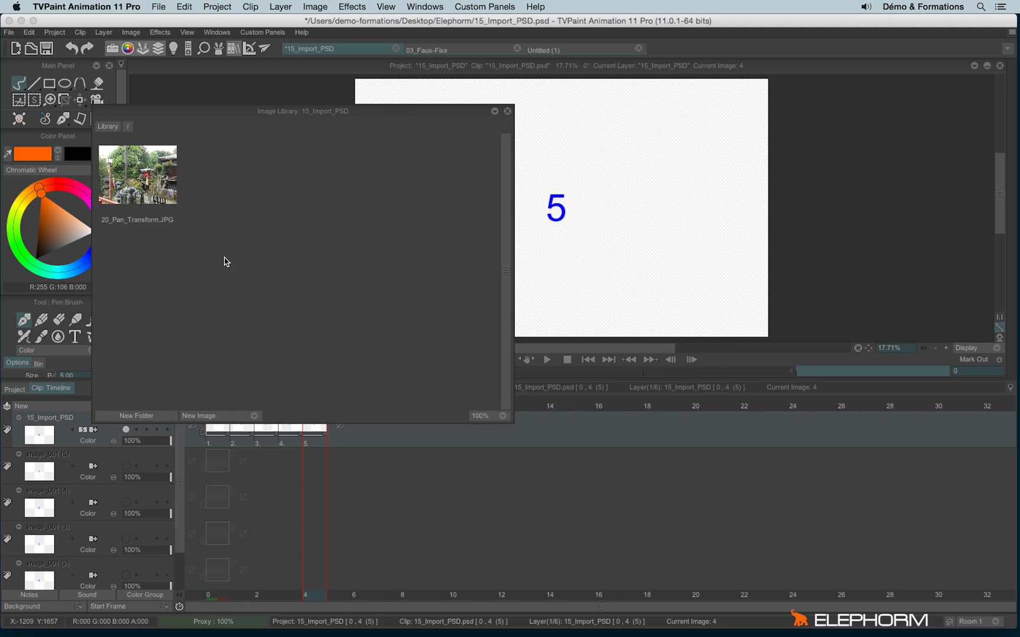